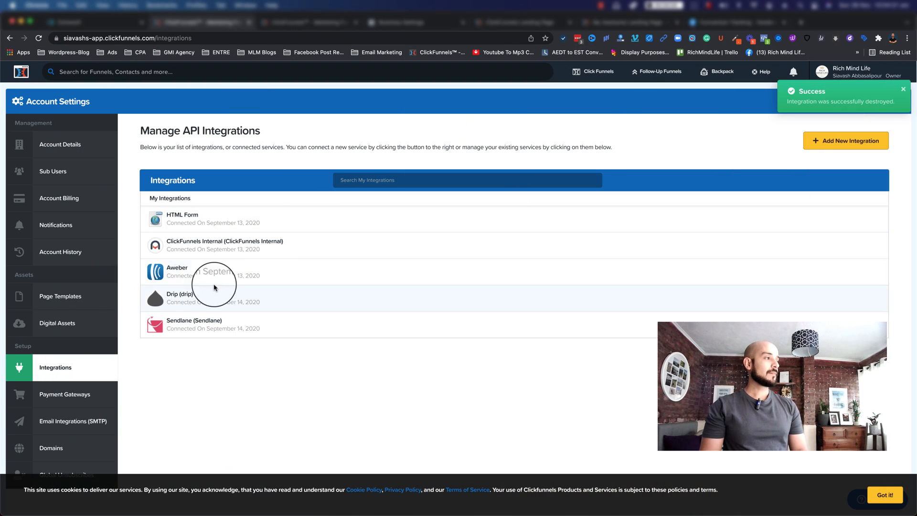
mouse_move(878, 57)
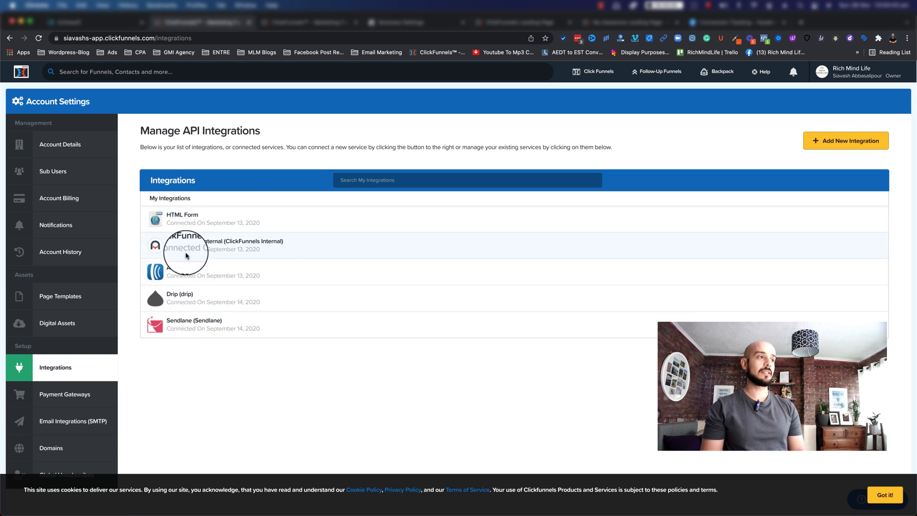
mouse_move(553, 152)
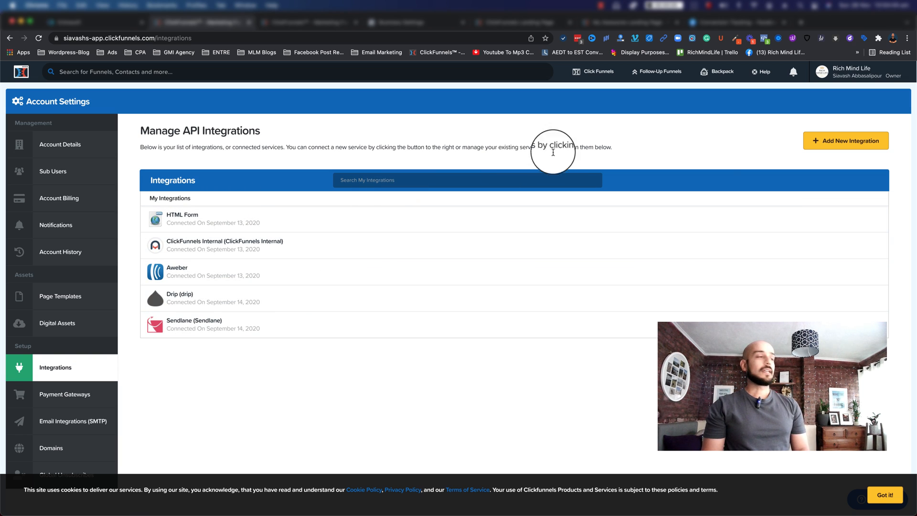
Begin adding a new API integration from Account Settings > Integrations
click(846, 140)
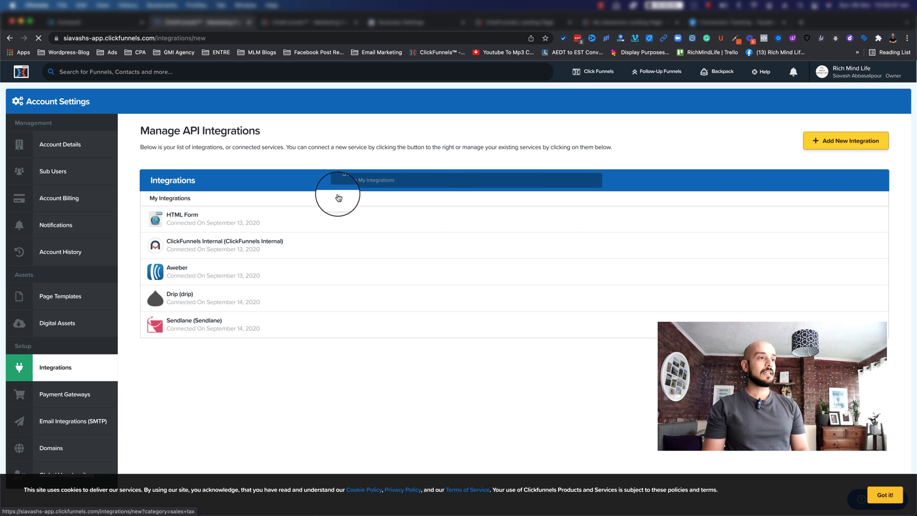
click(846, 141)
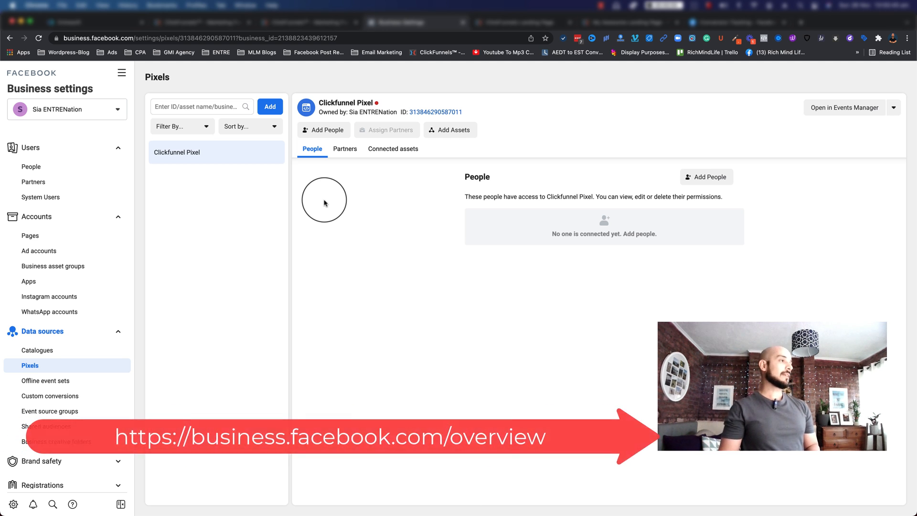
mouse_move(187, 240)
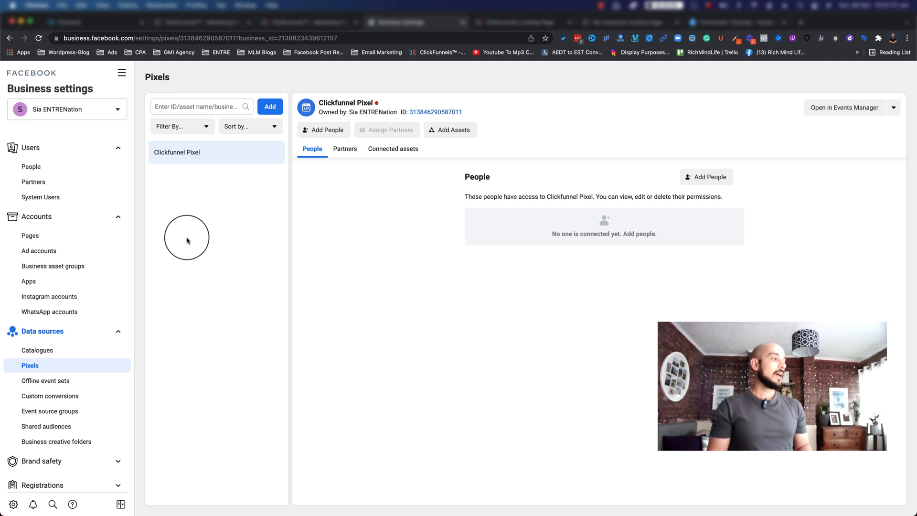
mouse_move(178, 272)
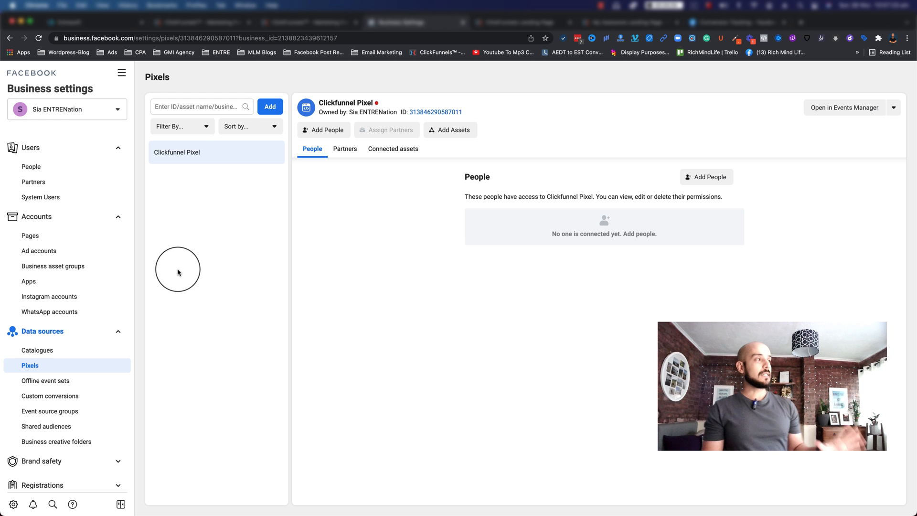
mouse_move(109, 189)
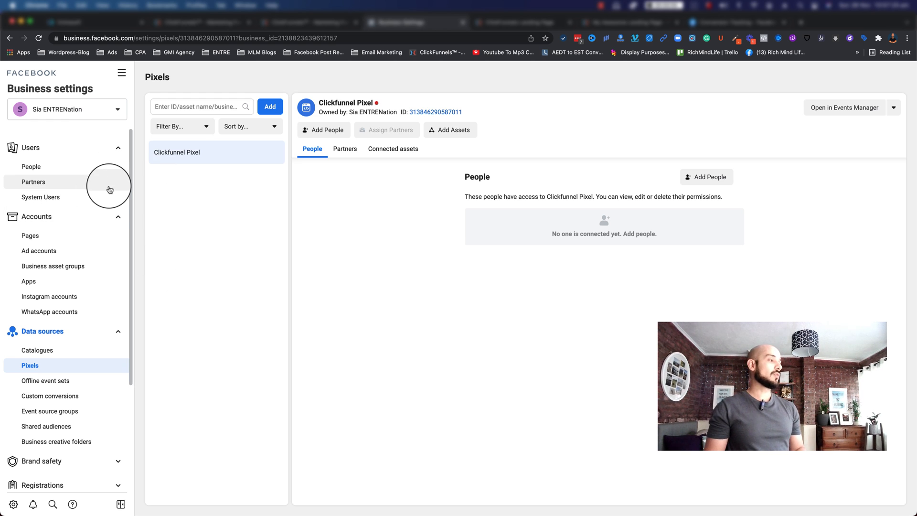
mouse_move(69, 334)
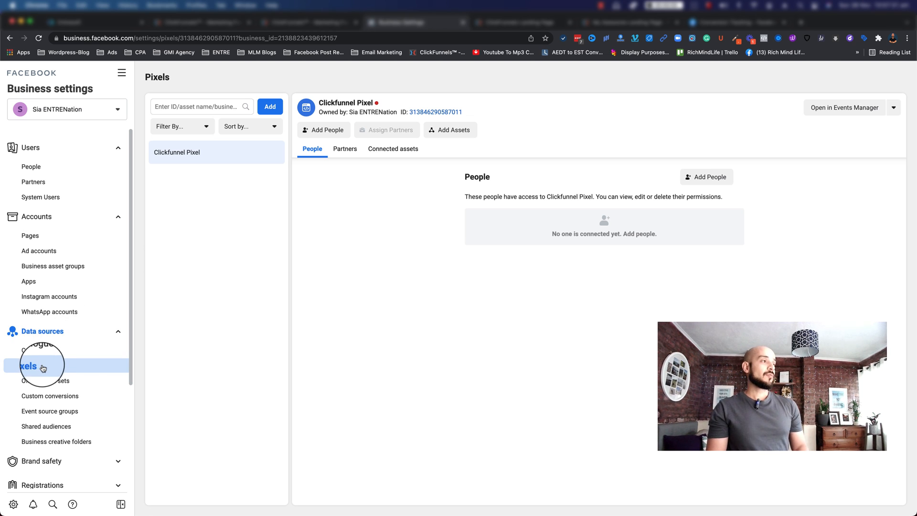
mouse_move(235, 164)
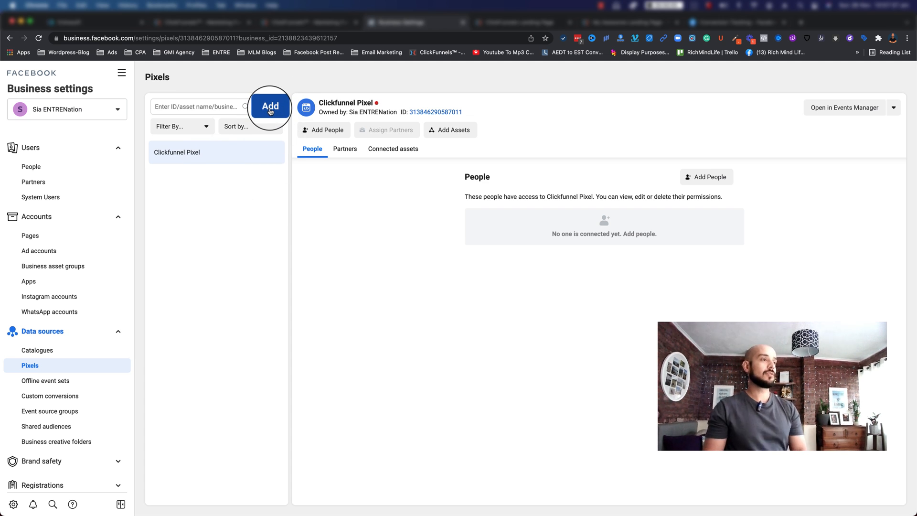
Create Sia ENTRENation's pixel with the suggested name, skipping code setup, and select the Clickfunnel Pixel
click(271, 106)
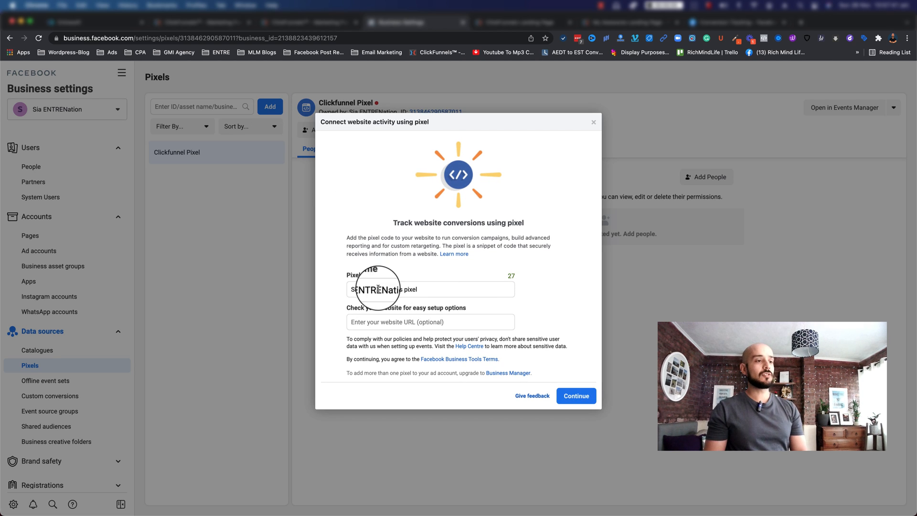
click(575, 395)
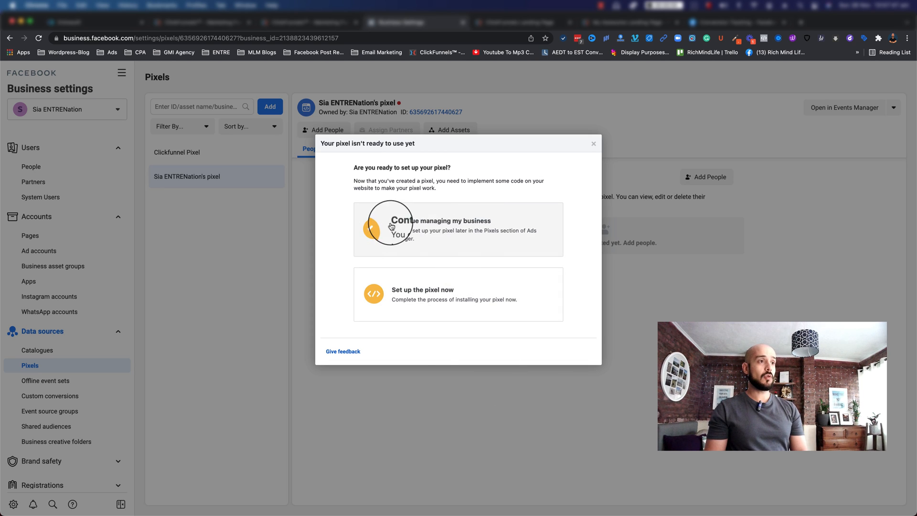
mouse_move(593, 144)
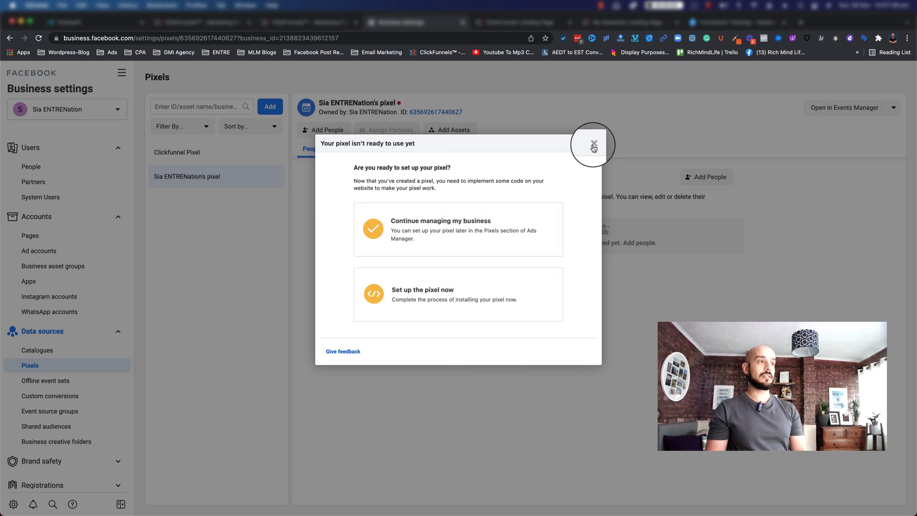
click(594, 145)
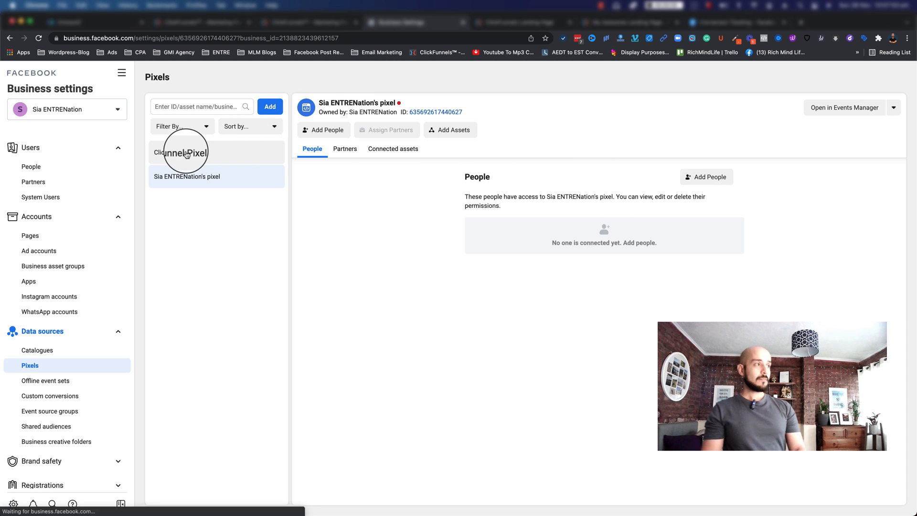
click(178, 152)
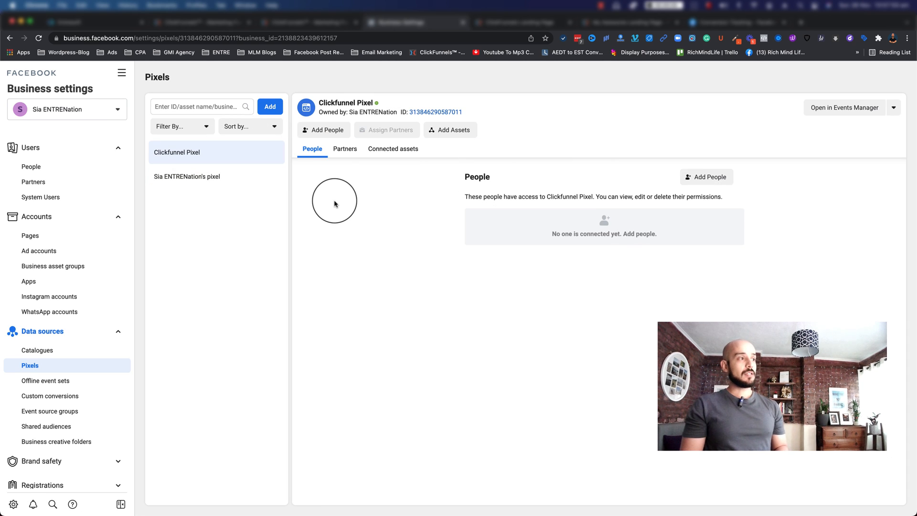
Switch between the new pixel and the Clickfunnel Pixel to compare their activity status dots
click(187, 175)
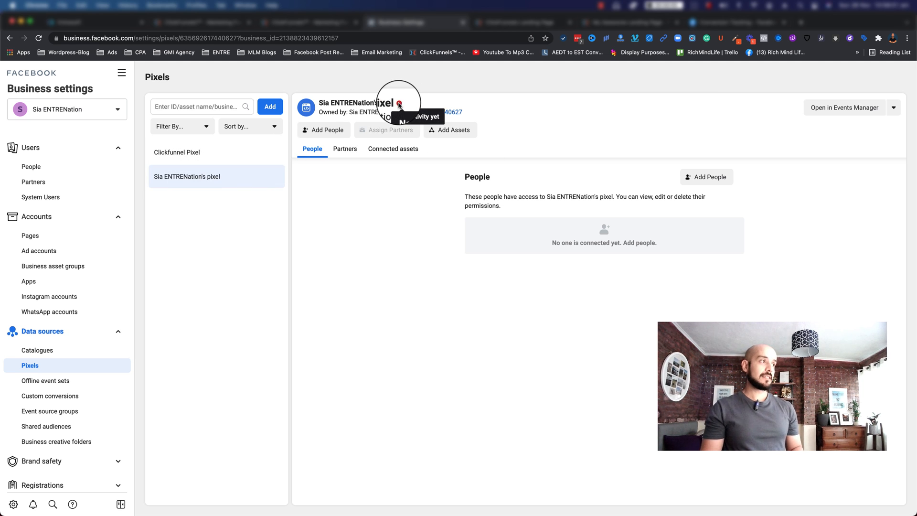
click(178, 152)
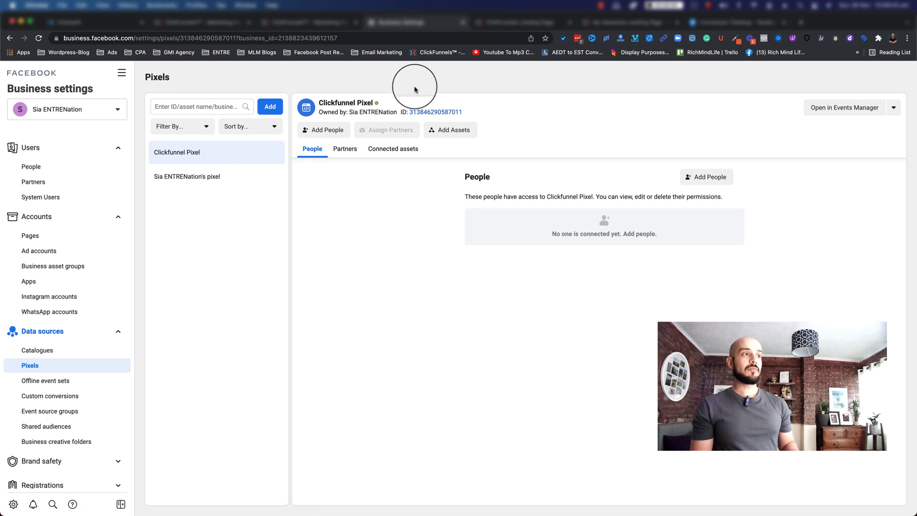
mouse_move(377, 104)
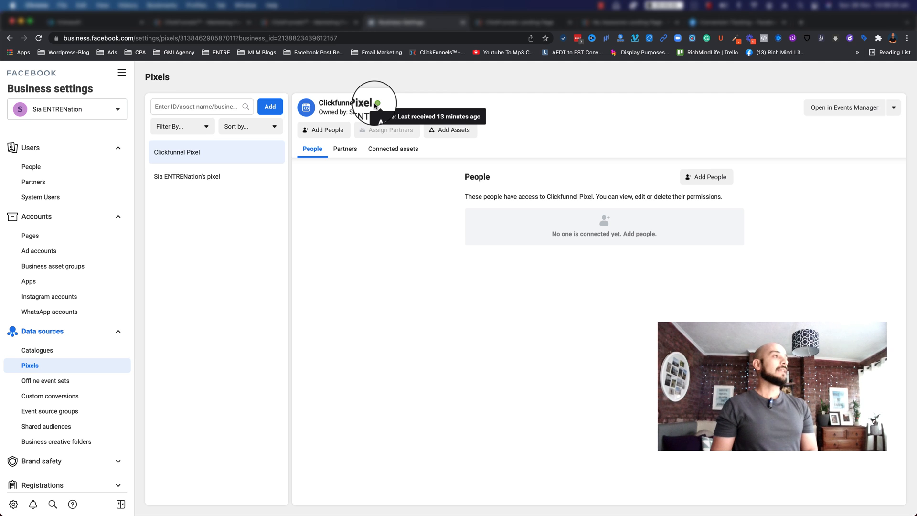
mouse_move(296, 156)
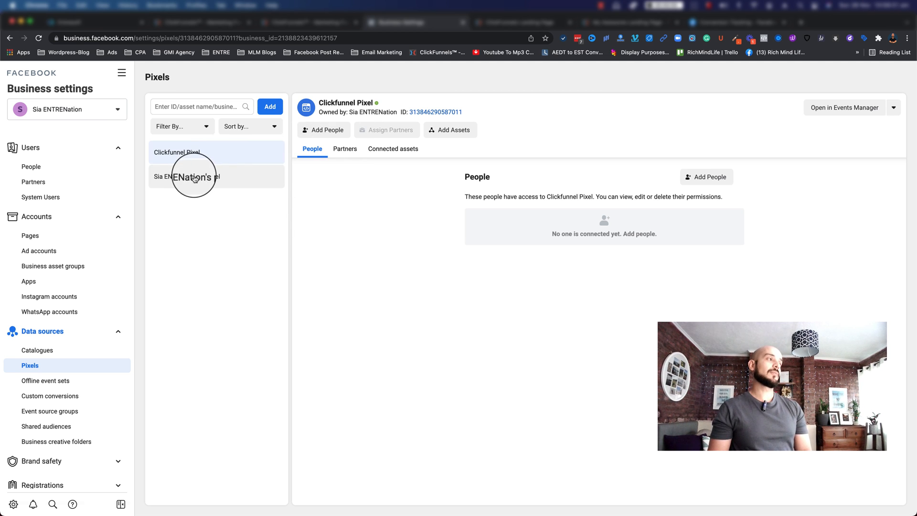
click(193, 176)
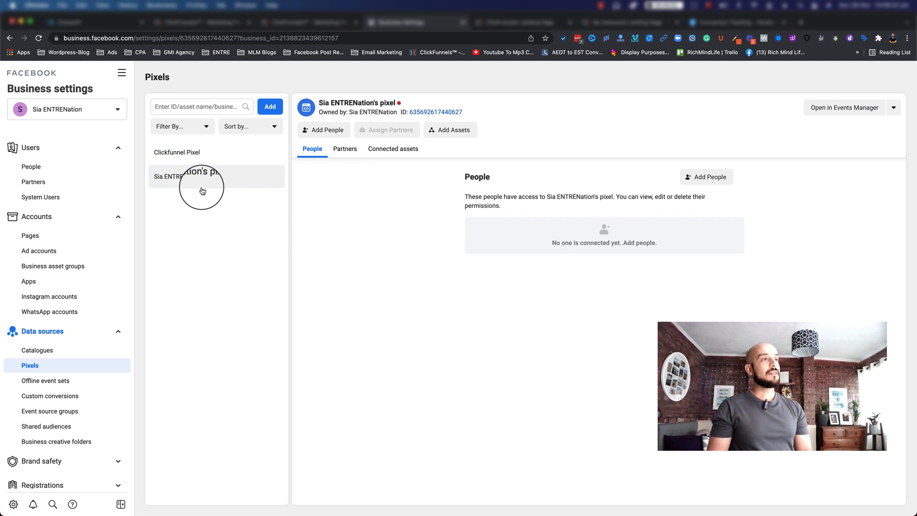
mouse_move(206, 163)
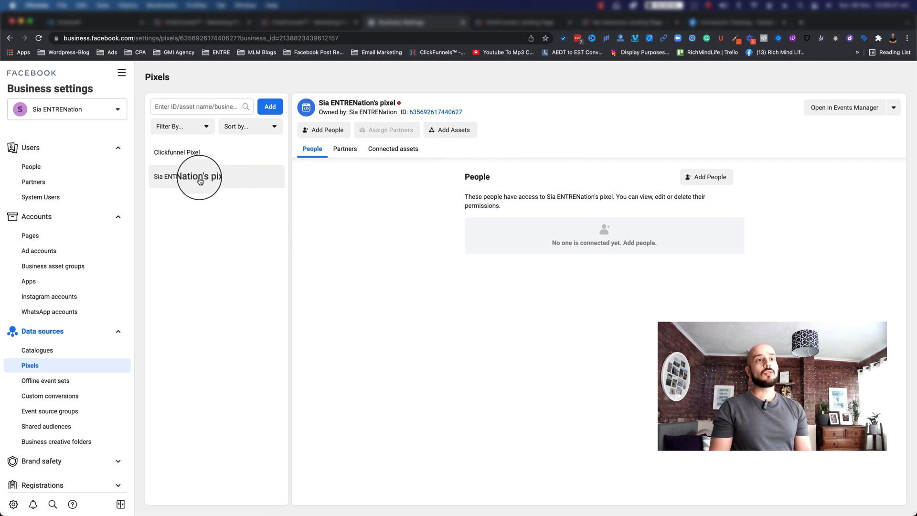
mouse_move(820, 107)
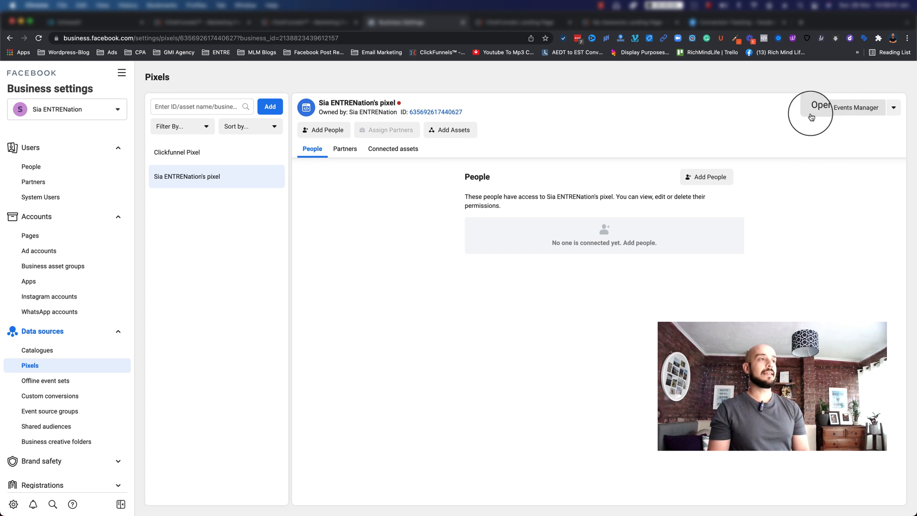
Continue the new pixel's setup in Events Manager, connecting the website via manual code installation
click(821, 107)
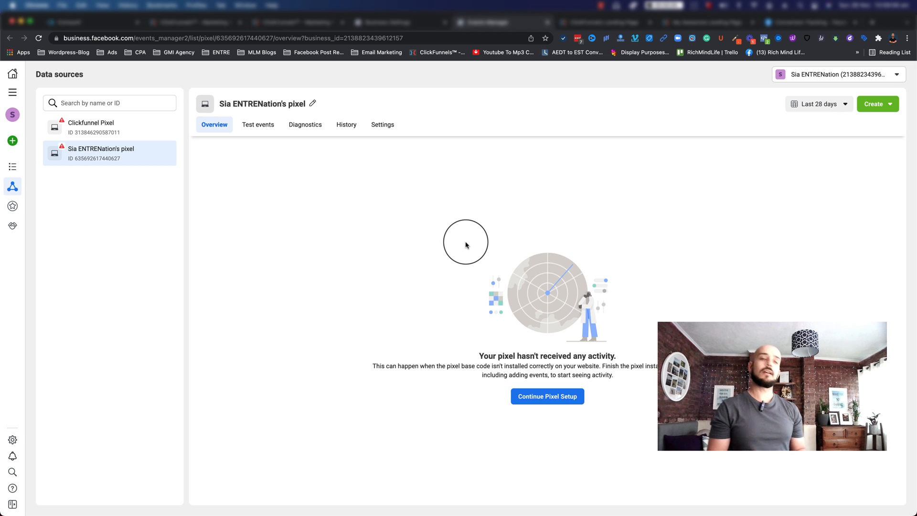
mouse_move(539, 432)
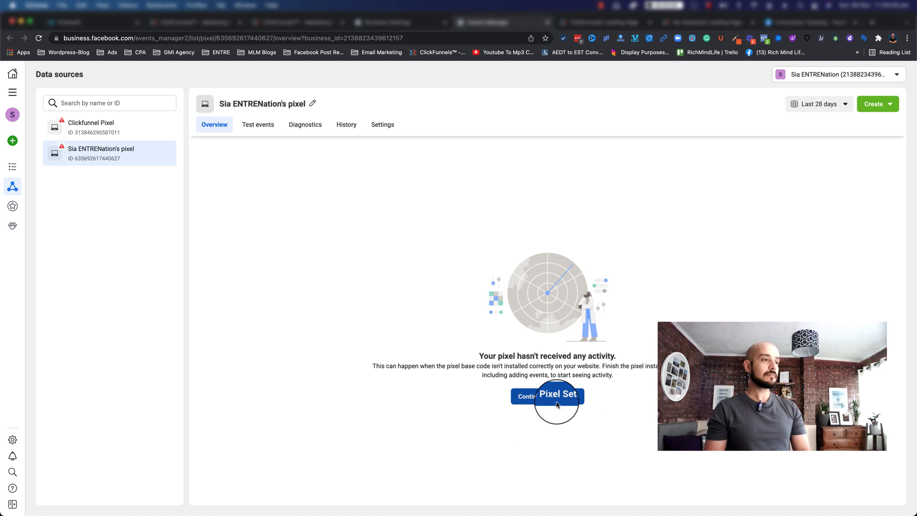
click(546, 395)
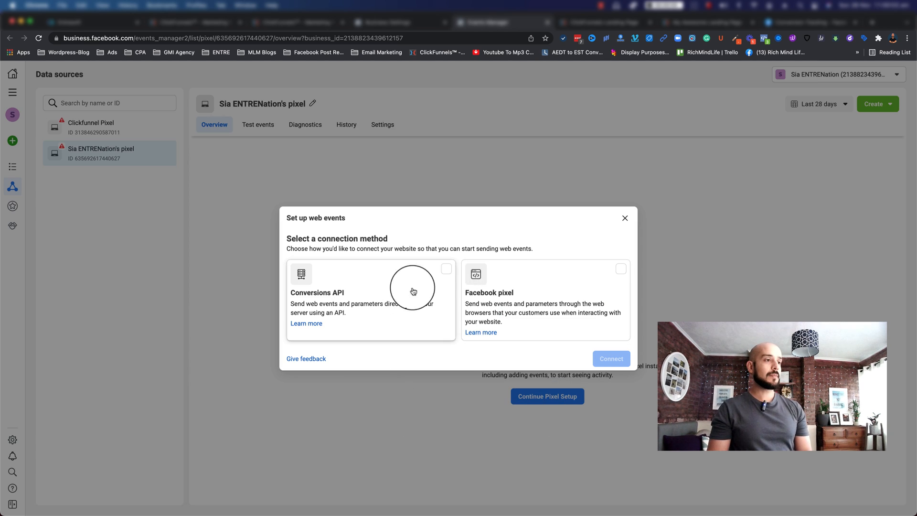
mouse_move(490, 308)
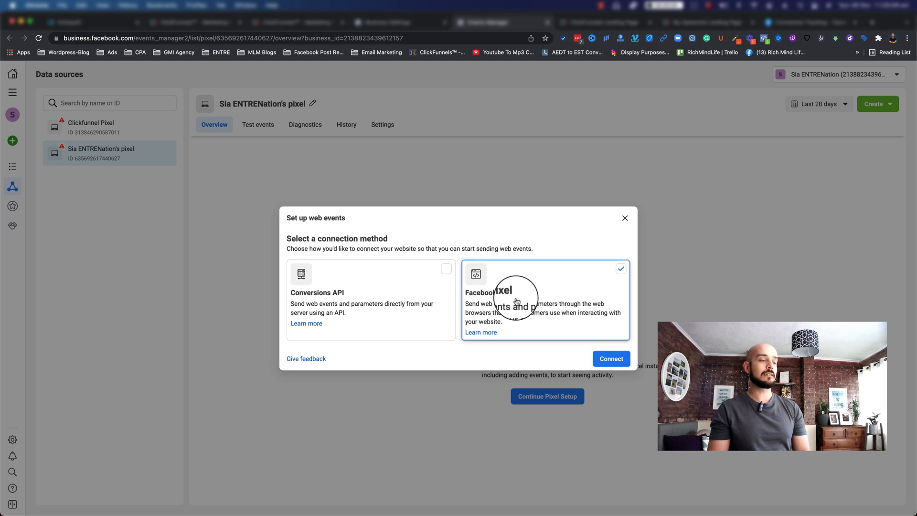
click(610, 358)
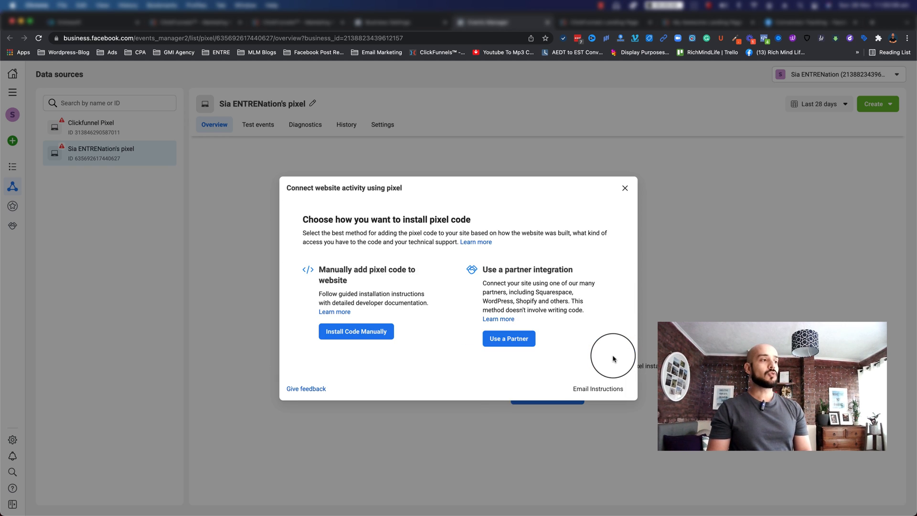
mouse_move(331, 319)
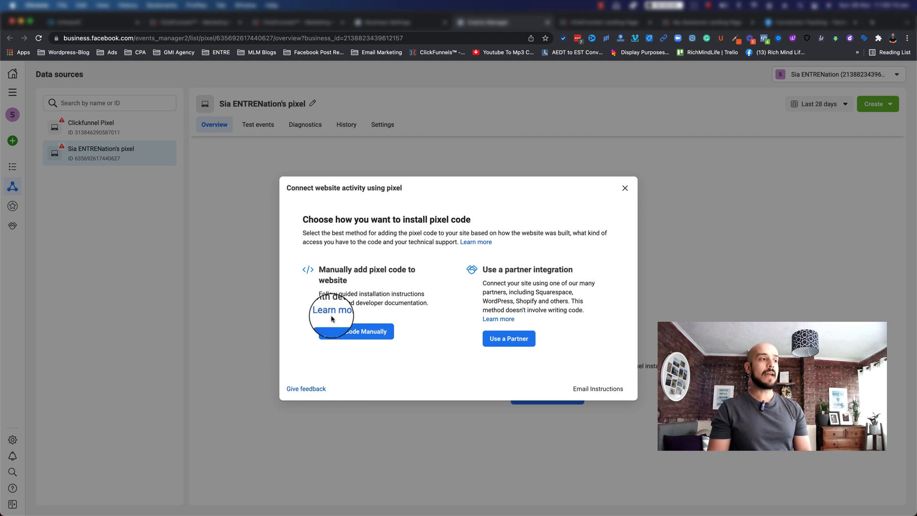
mouse_move(356, 278)
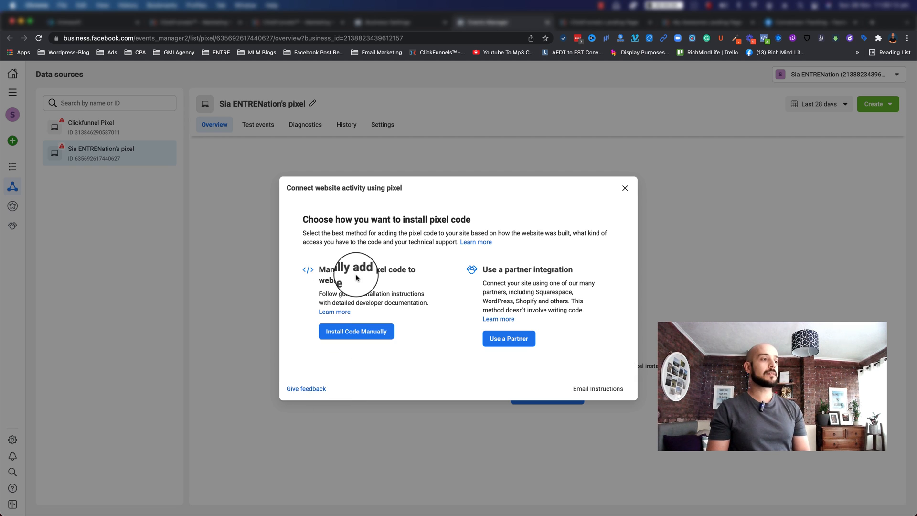
click(356, 331)
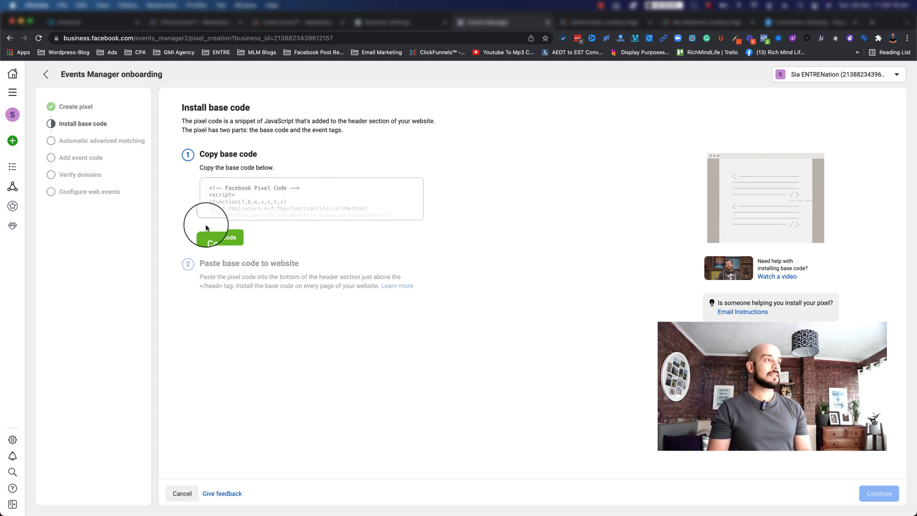
Copy the pixel's base code from the Install base code step
click(217, 238)
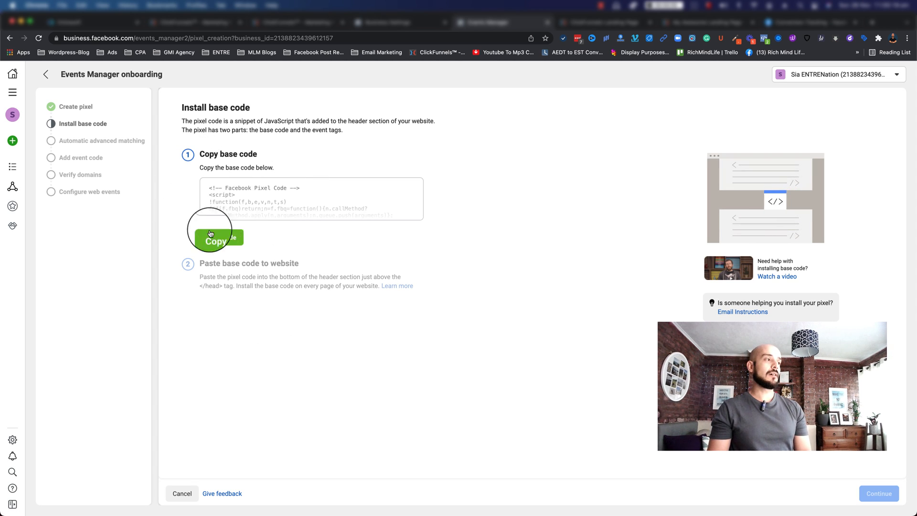
click(221, 238)
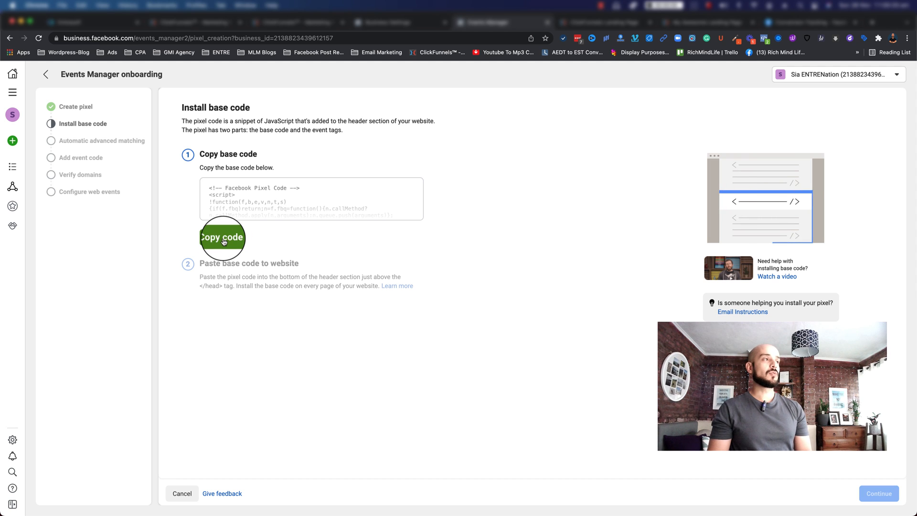
click(221, 237)
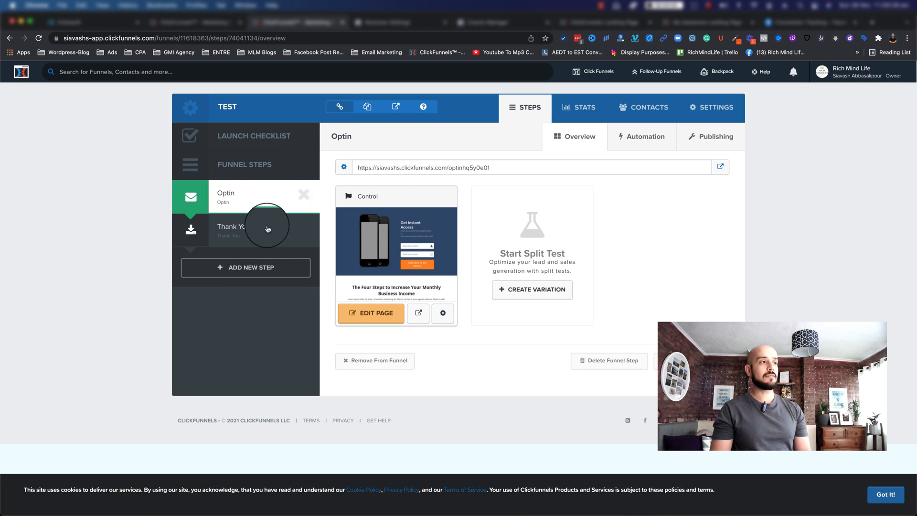
mouse_move(341, 199)
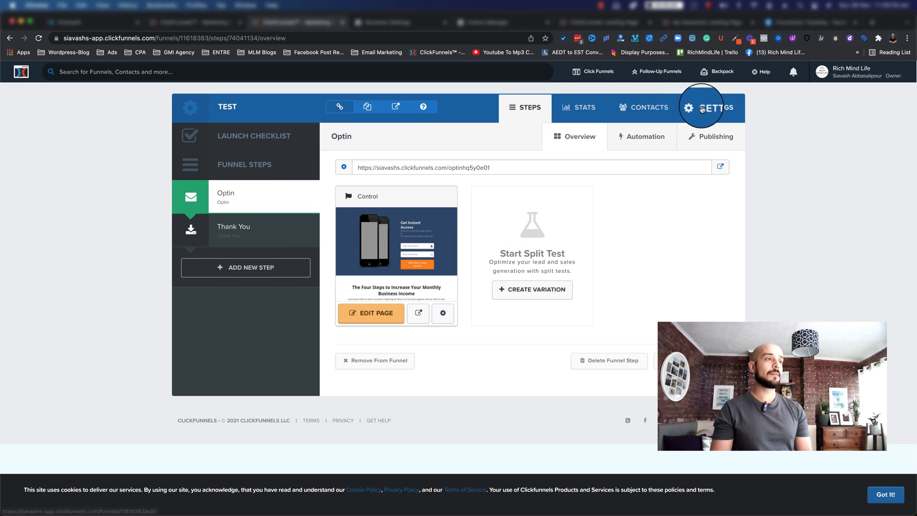
Bring up the TEST funnel's settings with its head and body tracking code fields
click(701, 107)
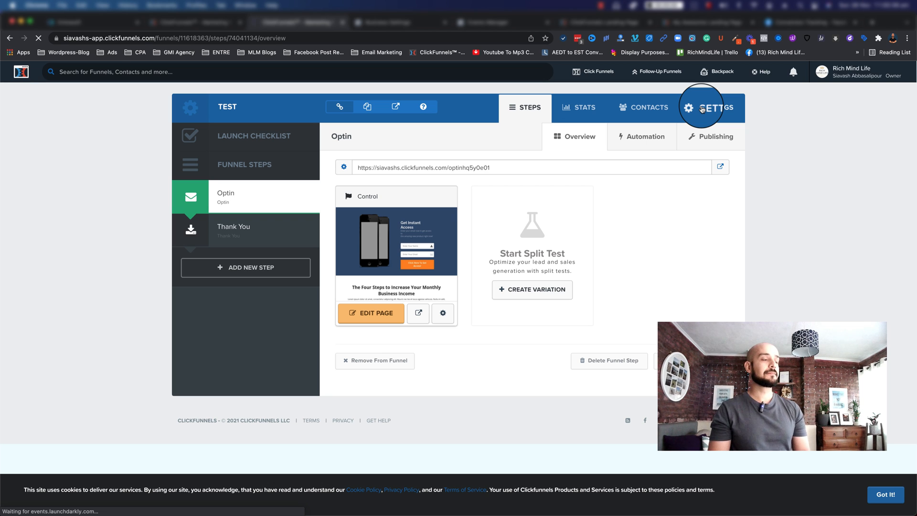
click(711, 107)
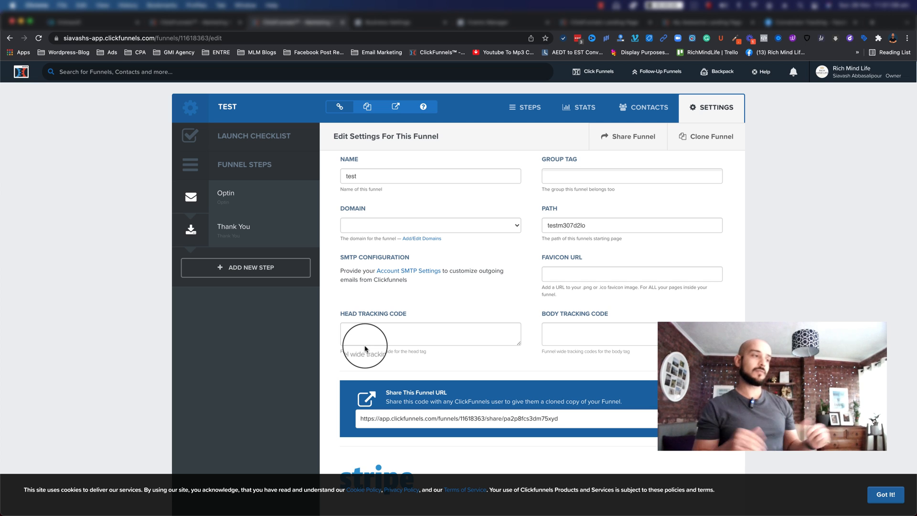
mouse_move(392, 342)
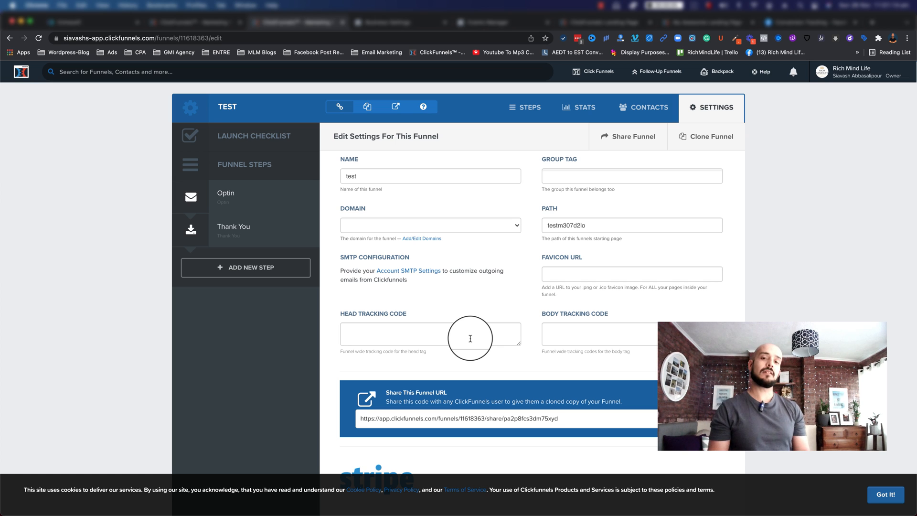
mouse_move(480, 303)
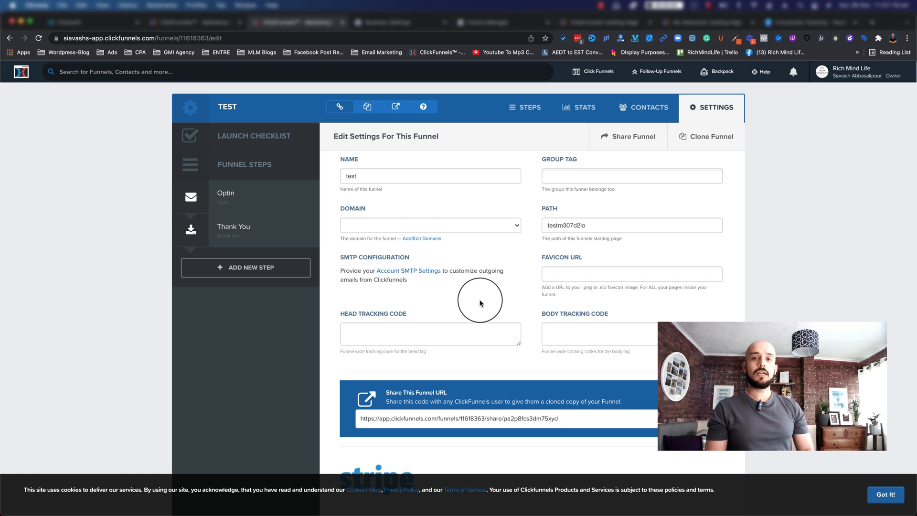
mouse_move(268, 177)
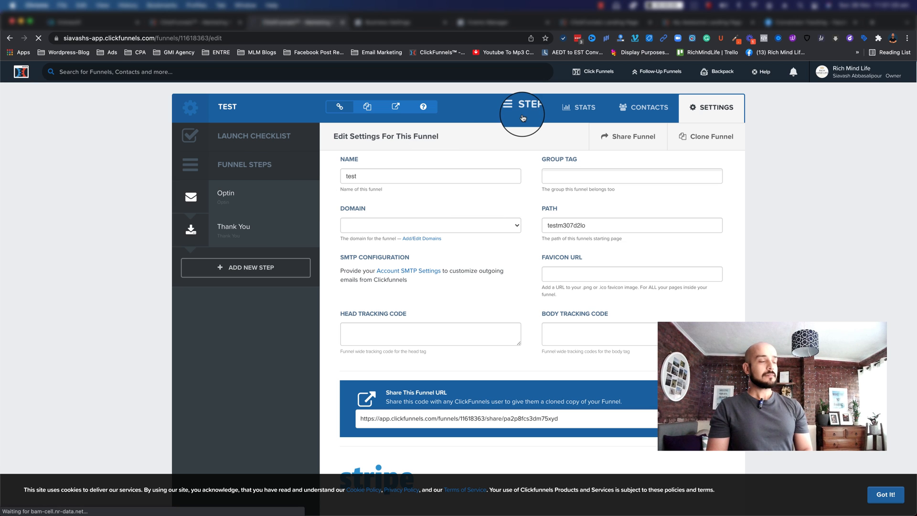
Enter the Optin page editor from the Steps overview and bring up its Tracking Code editor
click(225, 197)
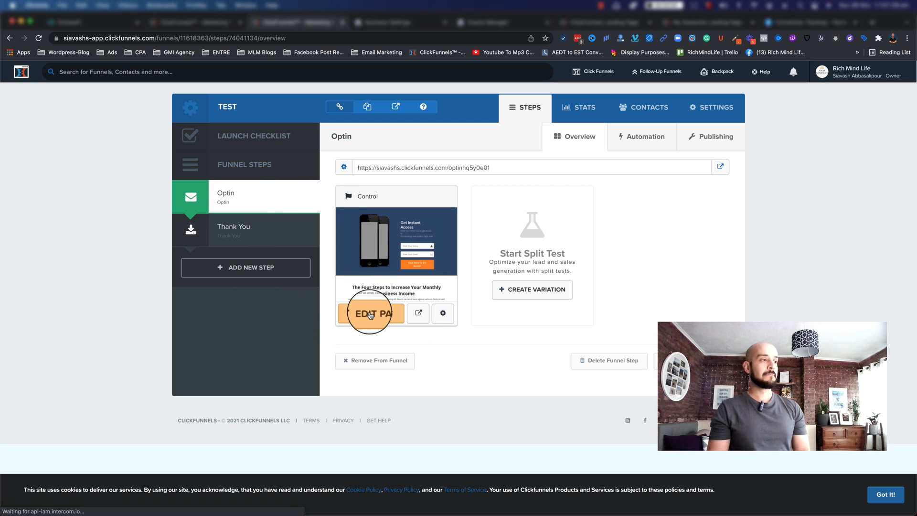
click(371, 314)
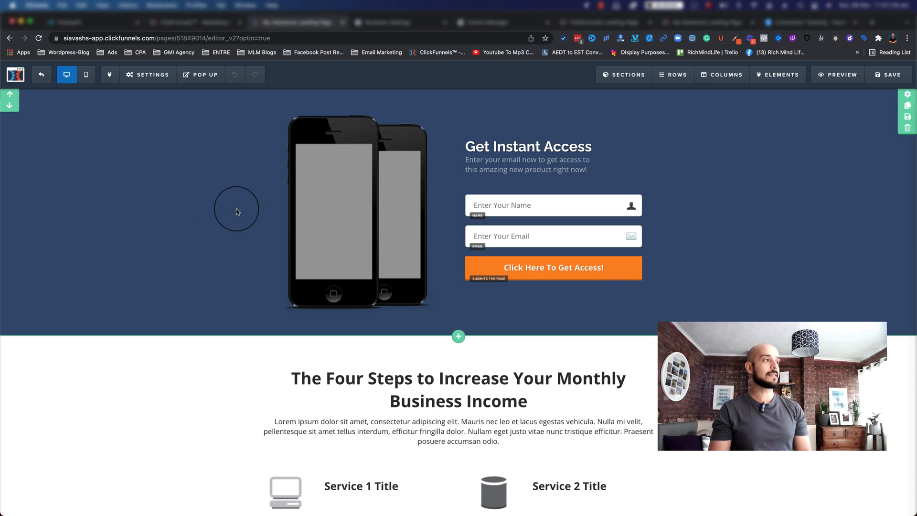
click(147, 74)
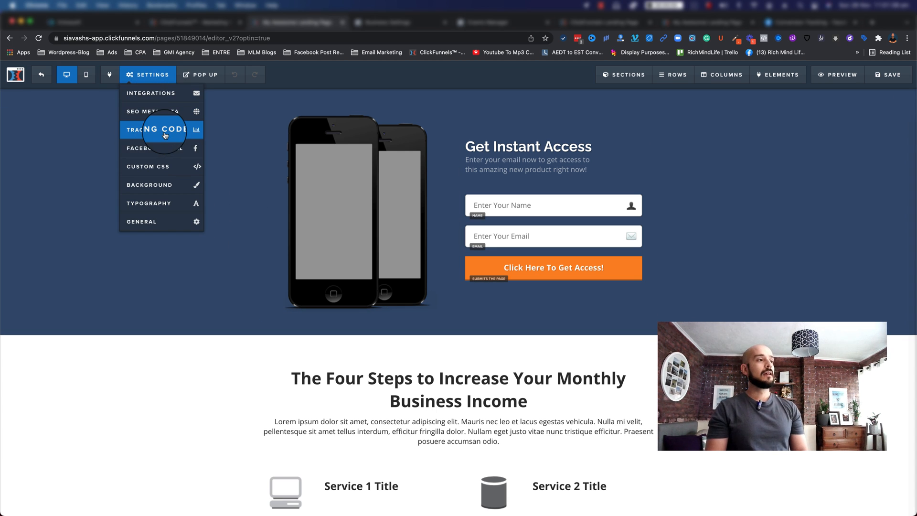
click(161, 129)
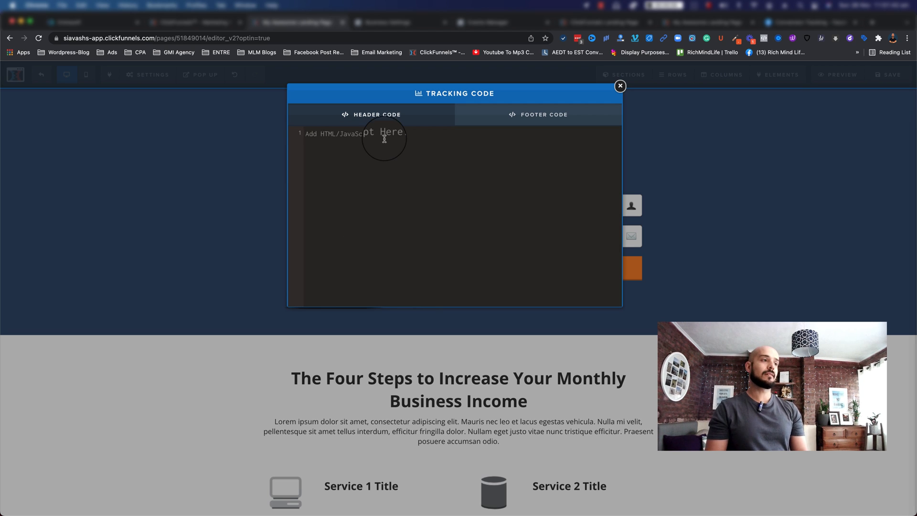
Paste the Facebook pixel base code into the Header Code field and close the tracking code popup
right_click(383, 138)
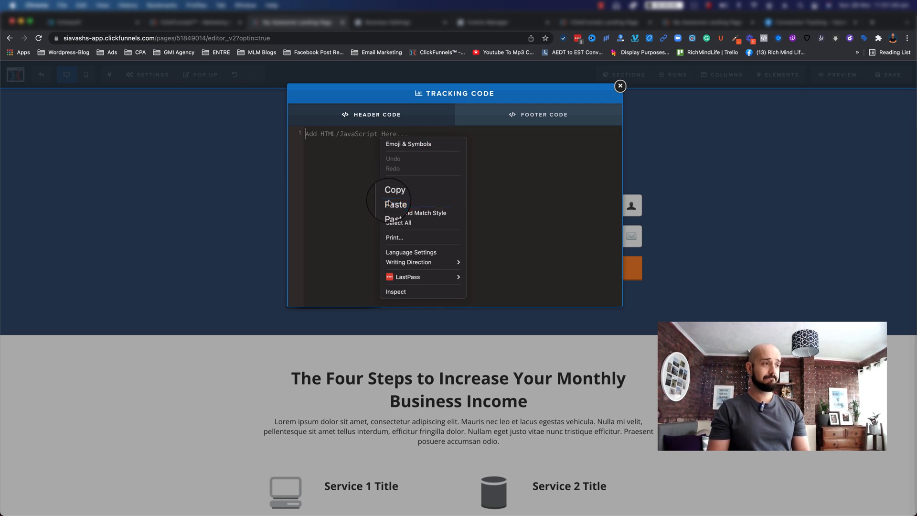
click(396, 204)
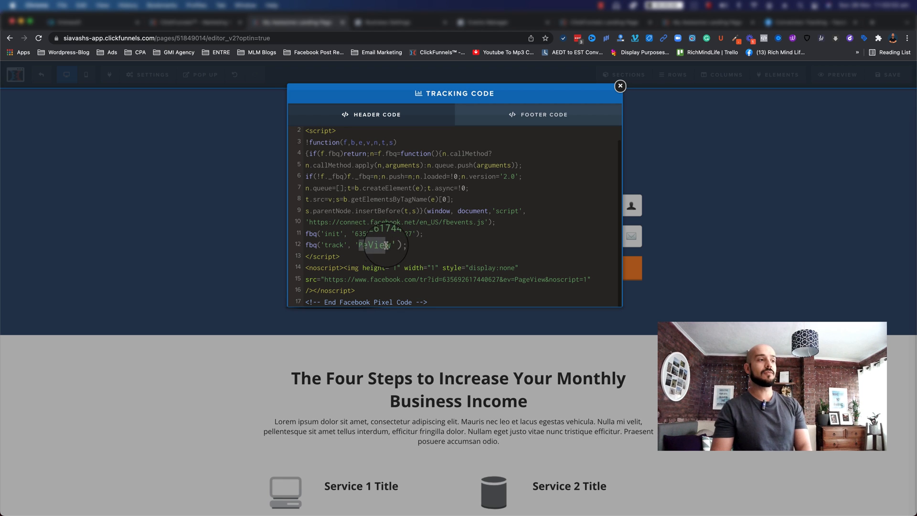
mouse_move(647, 202)
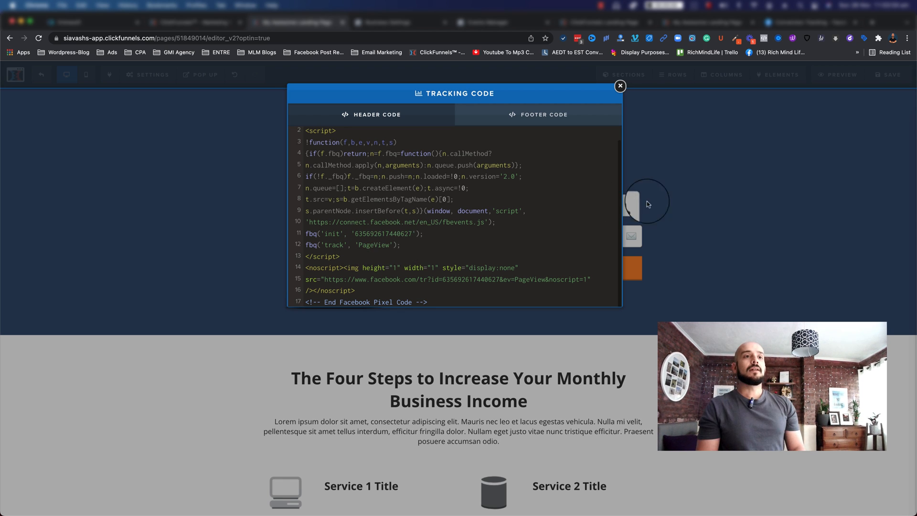
click(619, 87)
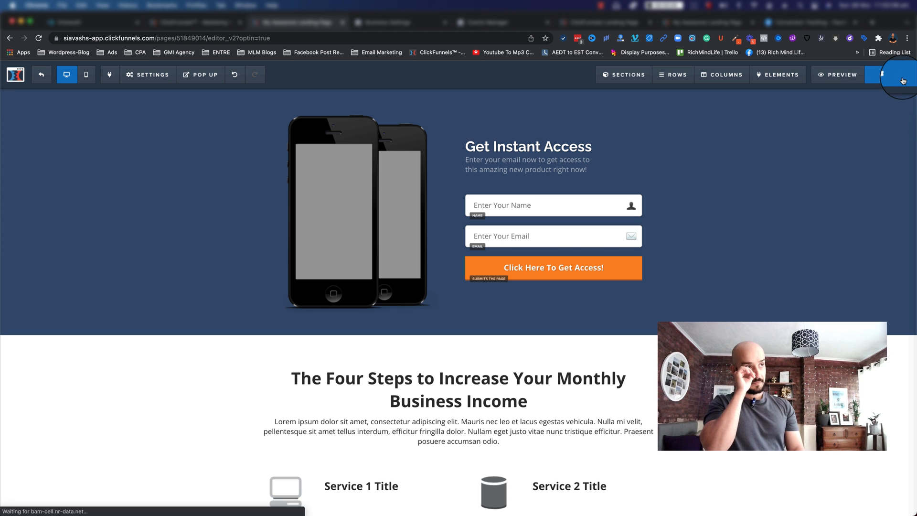
Save the Optin page, finish the pixel onboarding with automatic advanced matching on, and go to Test events
click(901, 75)
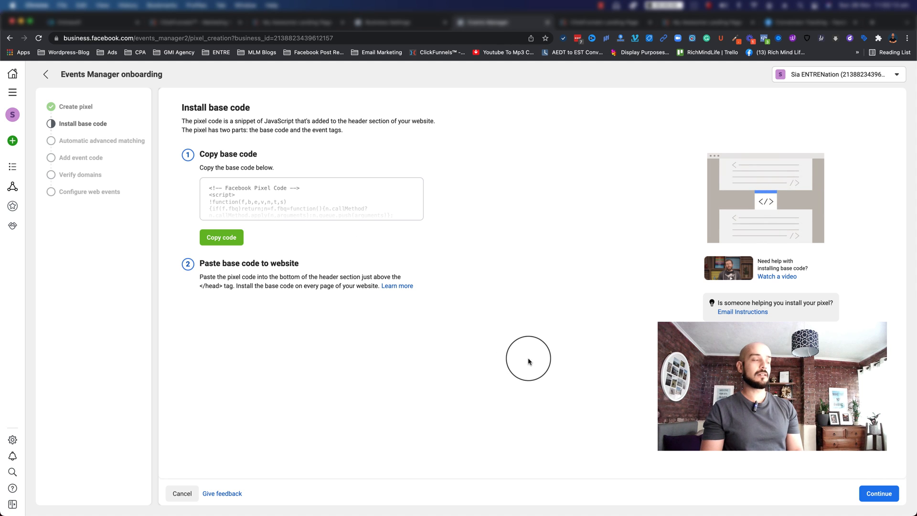
click(878, 493)
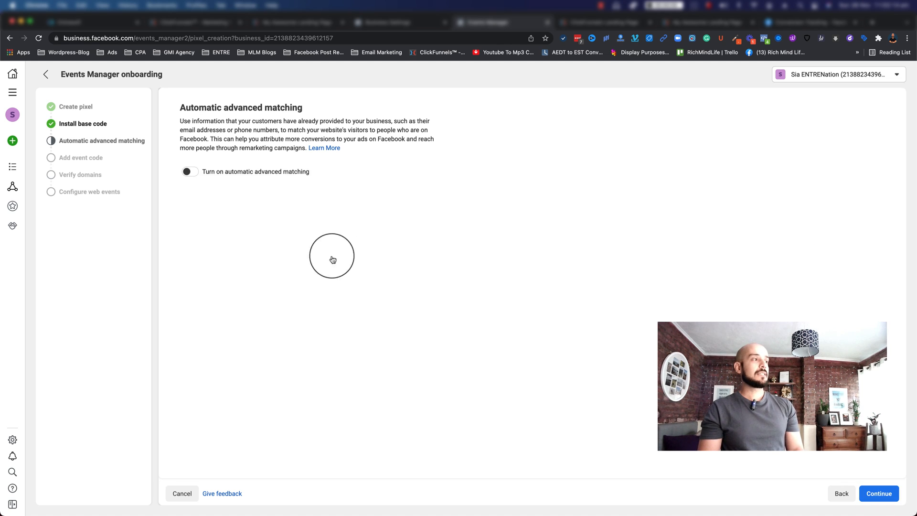
mouse_move(196, 175)
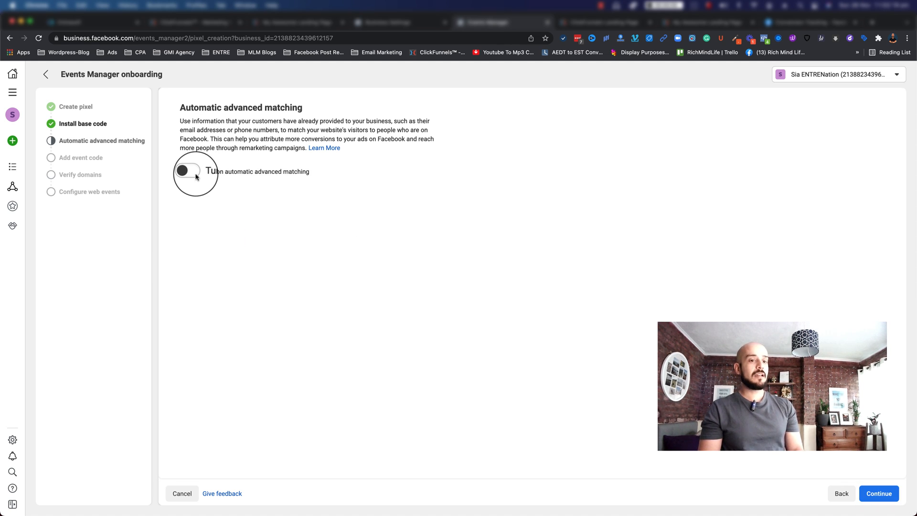
click(878, 493)
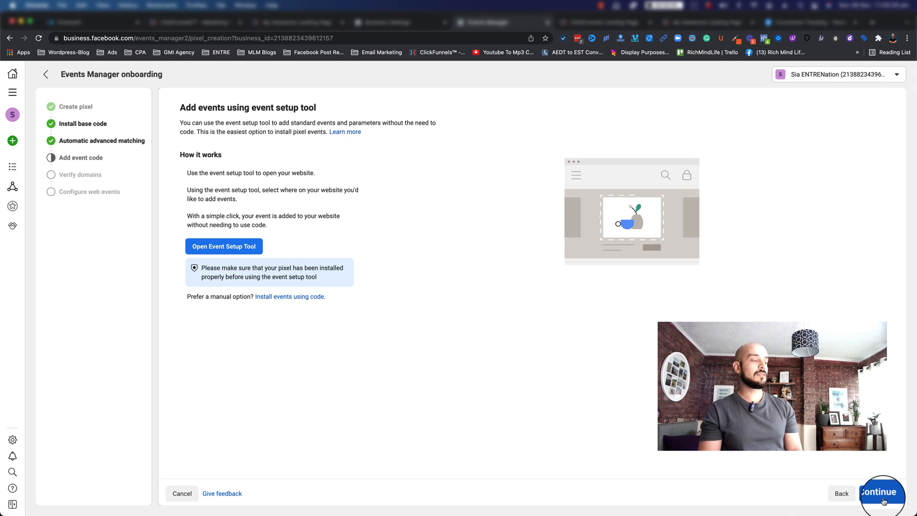
click(883, 493)
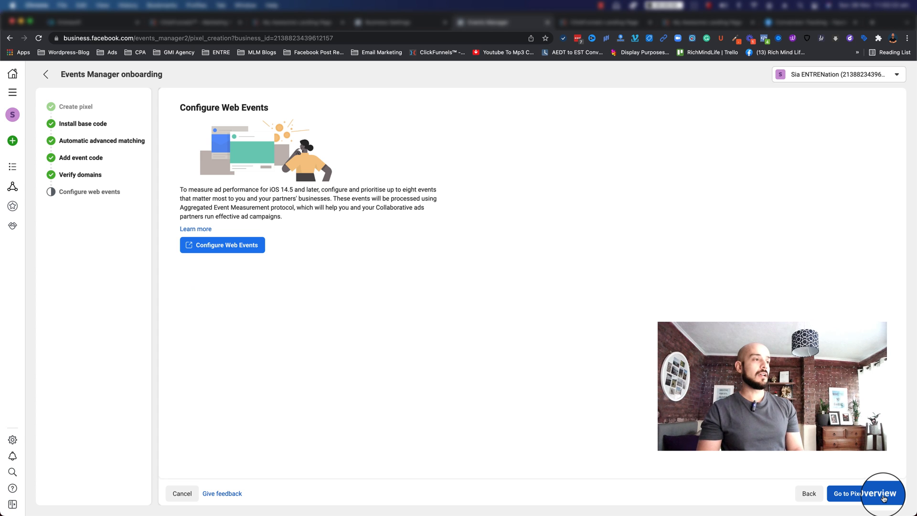
click(865, 493)
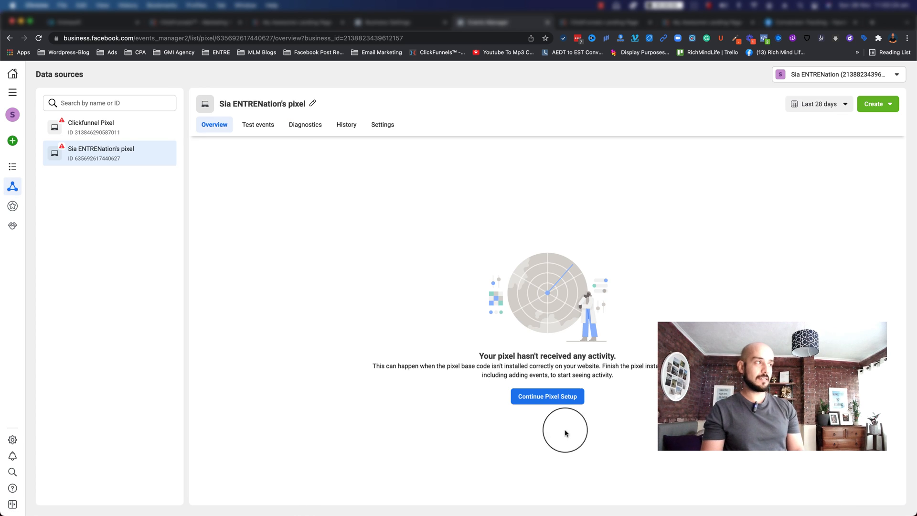
mouse_move(667, 470)
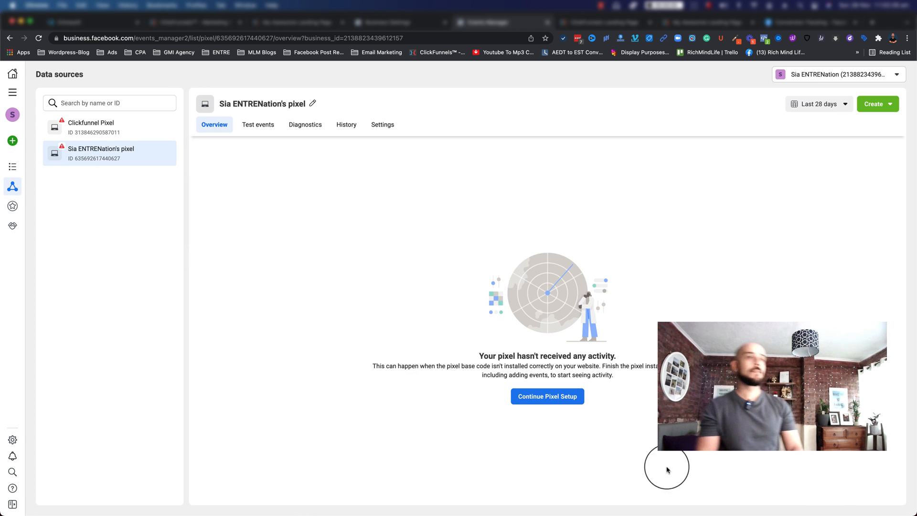
mouse_move(480, 449)
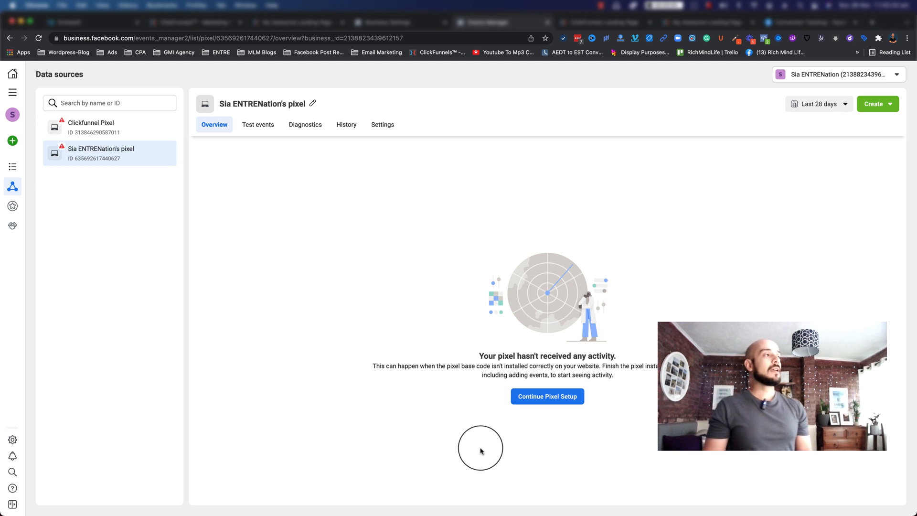
mouse_move(258, 124)
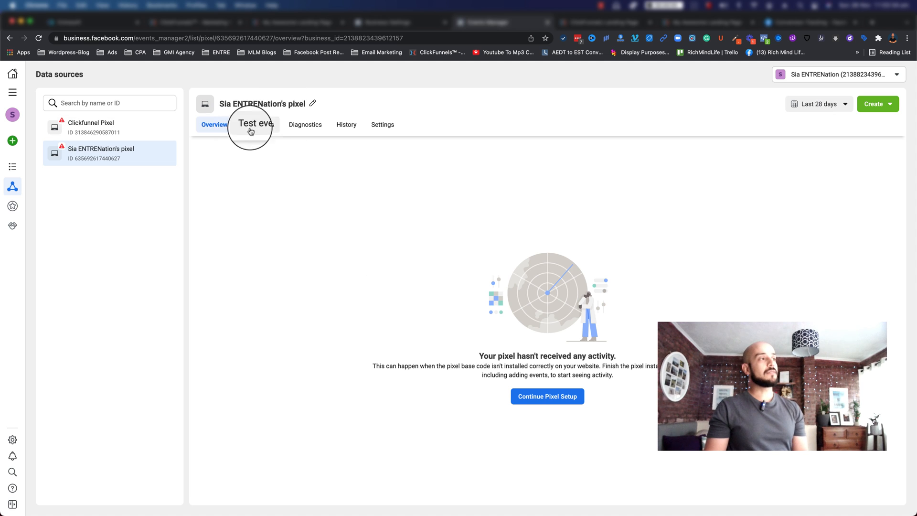
click(257, 125)
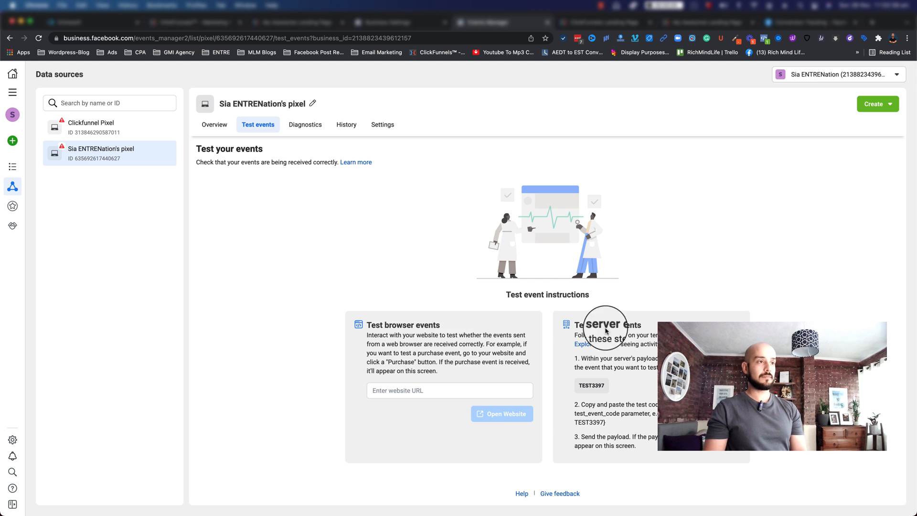
mouse_move(566, 272)
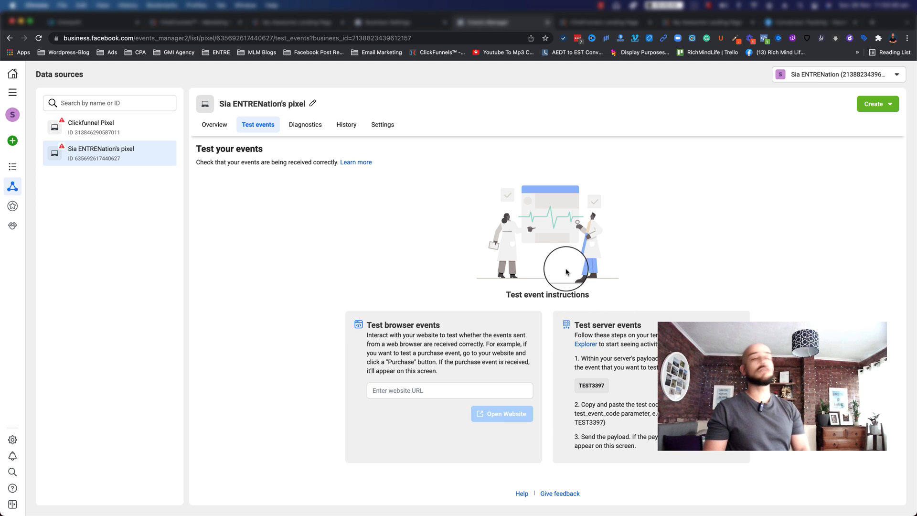
mouse_move(414, 241)
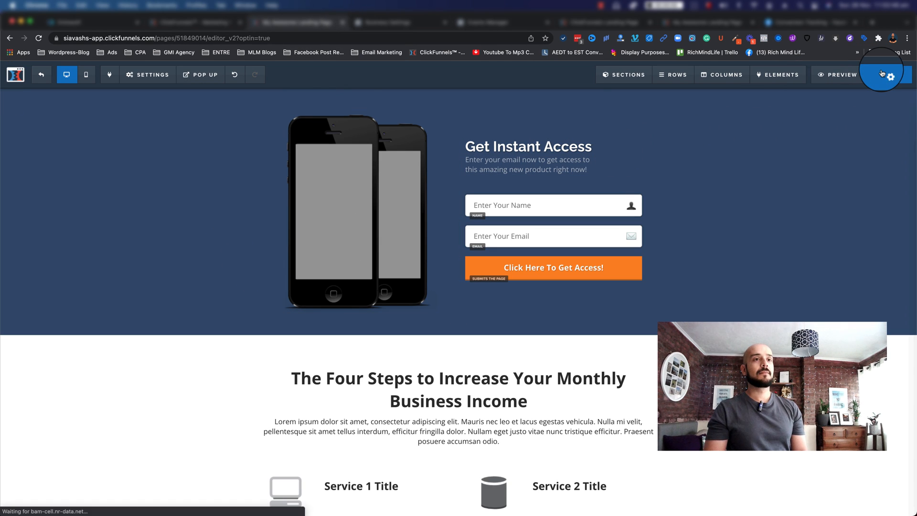
Save the optin page, close the SEO panel and exit to the Optin step overview
click(892, 75)
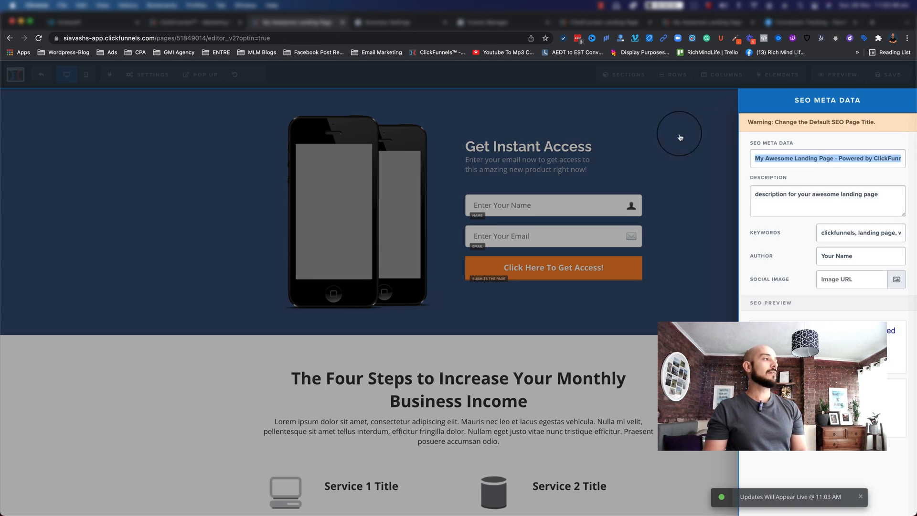
click(40, 74)
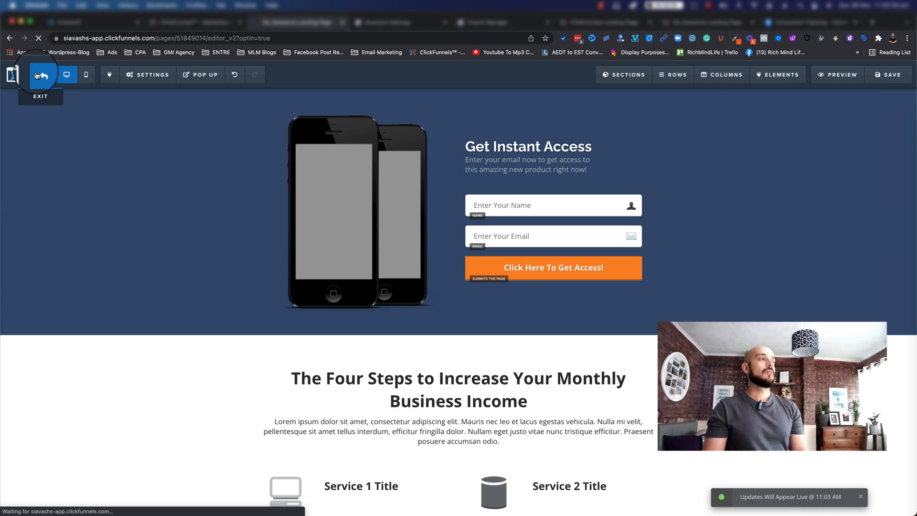
click(40, 74)
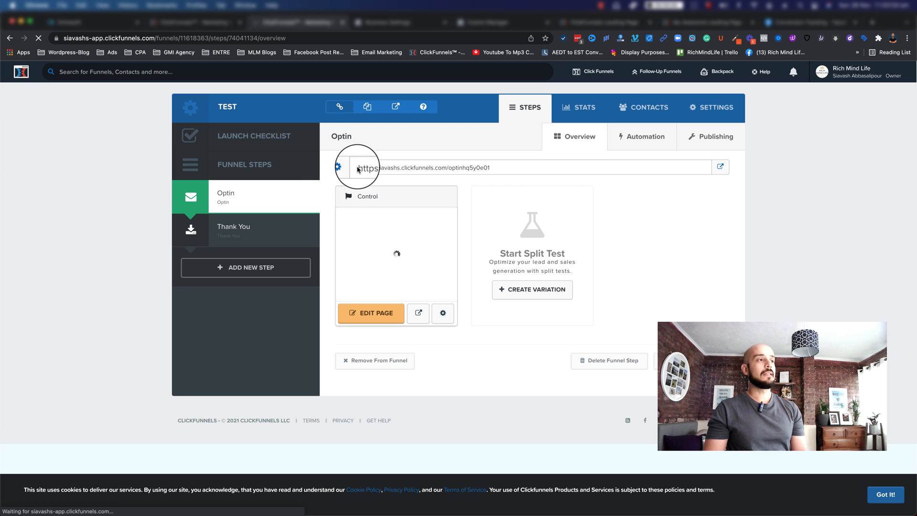
mouse_move(494, 172)
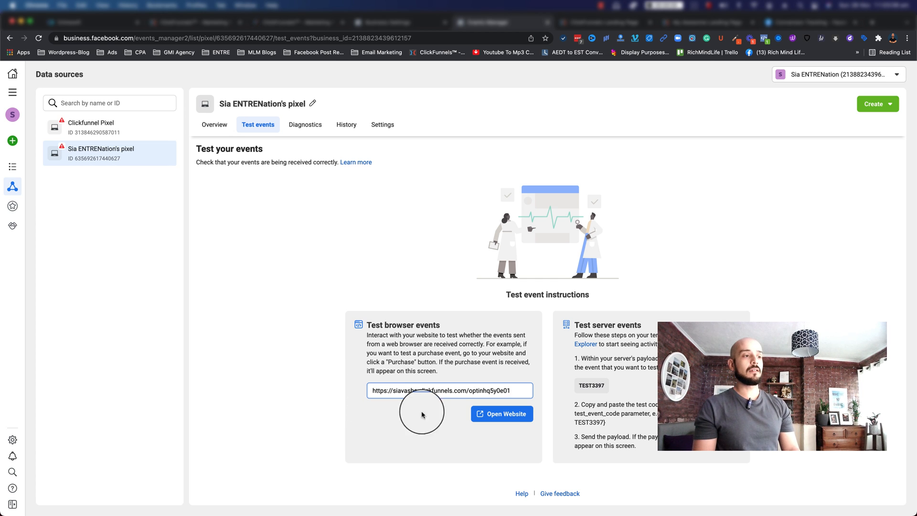
Enter the optin URL in the Test browser events field and launch the live optin page
click(502, 414)
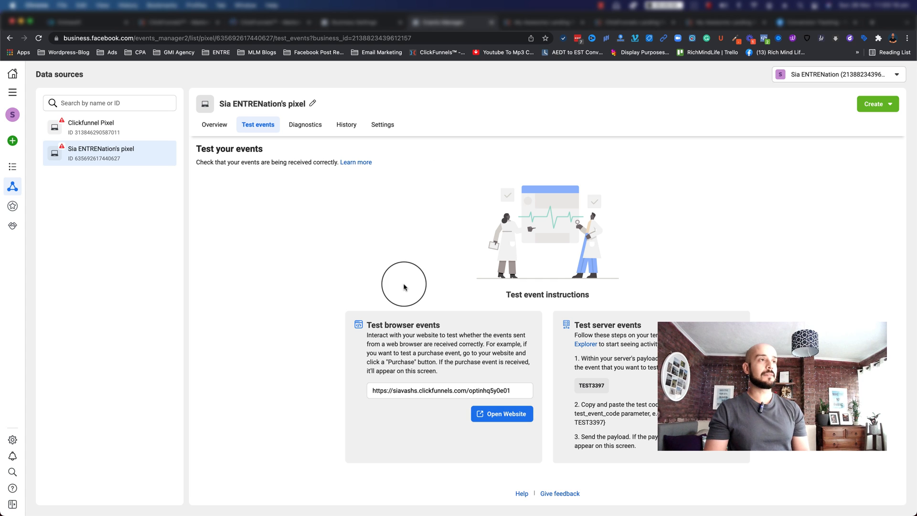
click(502, 414)
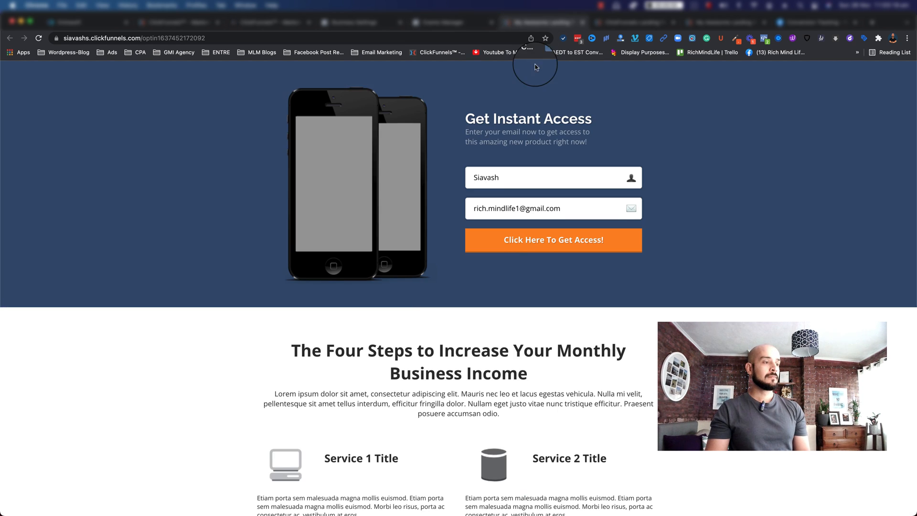
scroll(down, 3)
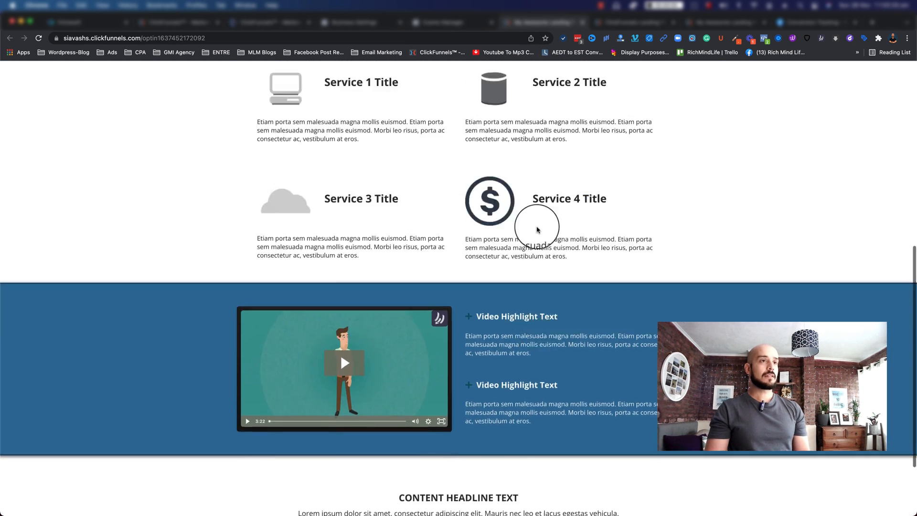
scroll(up, 3)
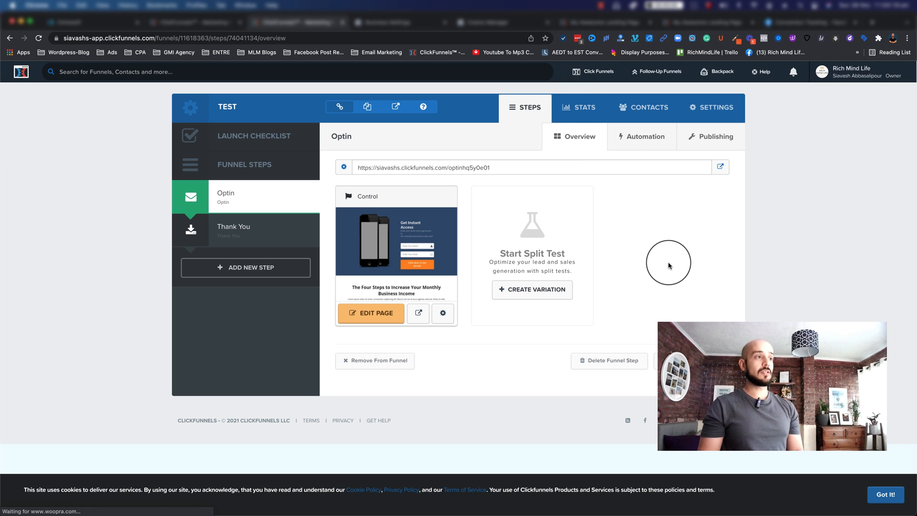
mouse_move(463, 173)
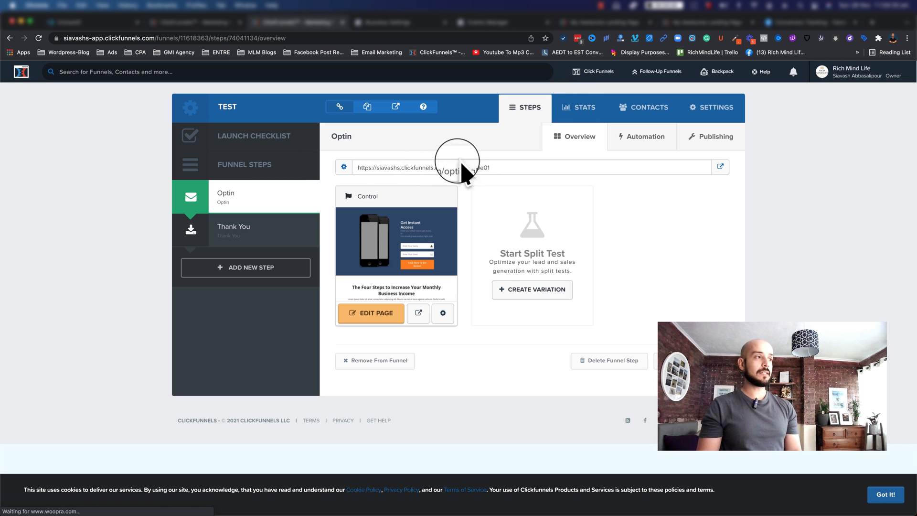
mouse_move(344, 167)
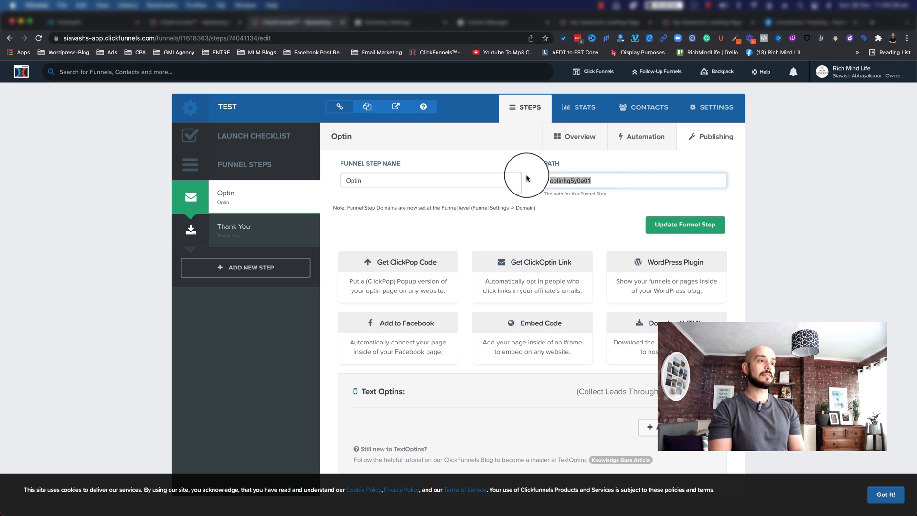
Enter the new path testing_fb_ for the Optin step and update the funnel step
text(testing)
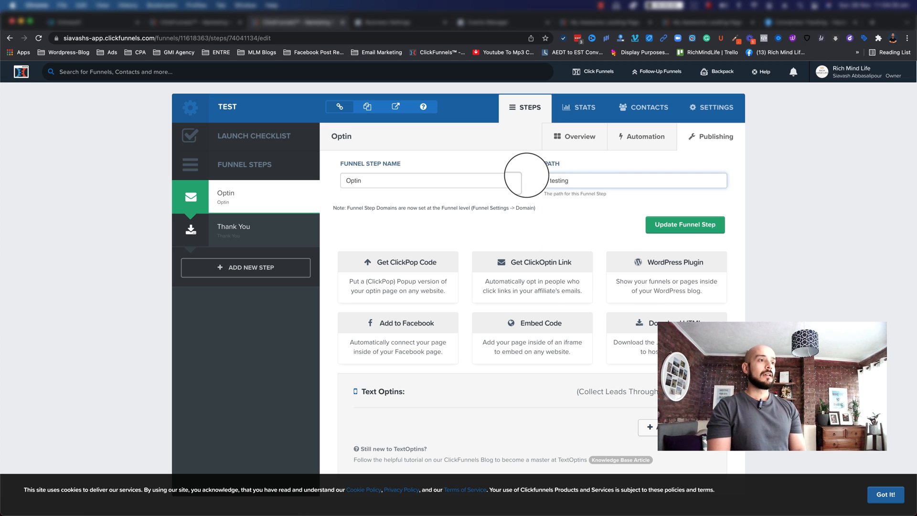
text(_fb_)
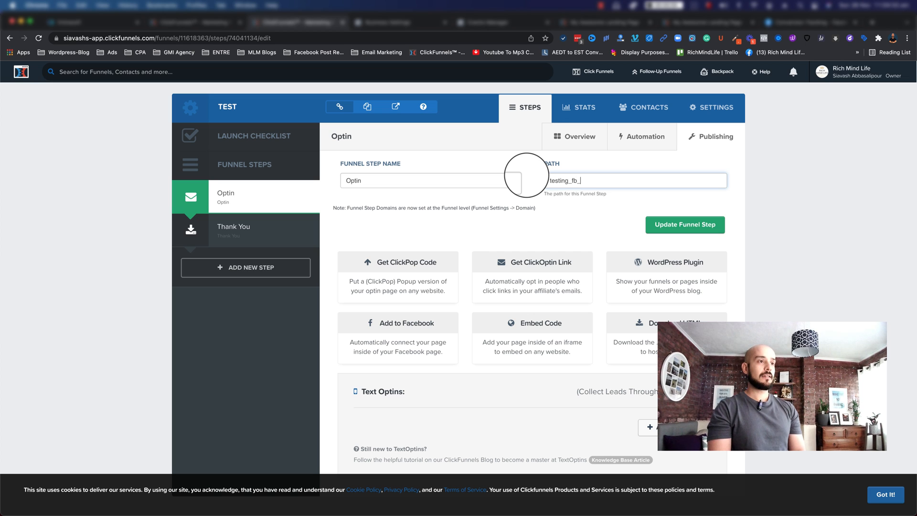
click(684, 224)
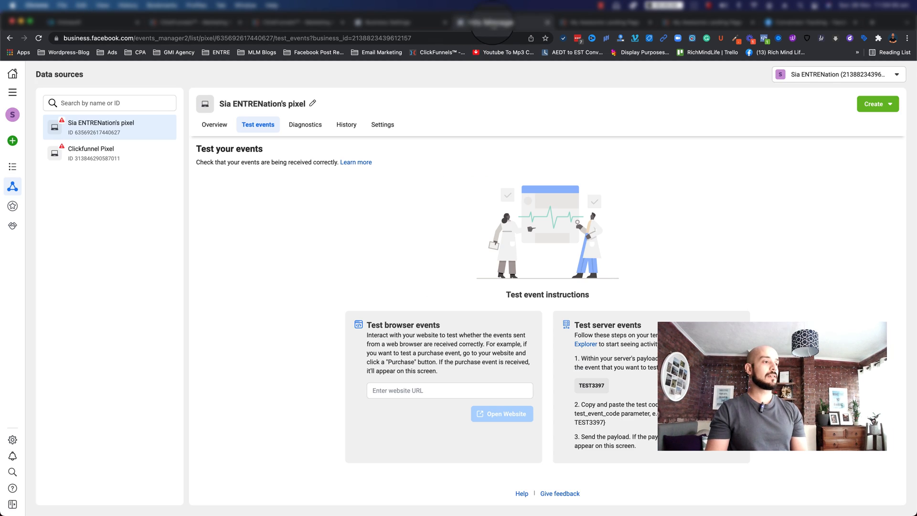
Test browser events on the new optin URL and view the PageView event received by the pixel
click(449, 390)
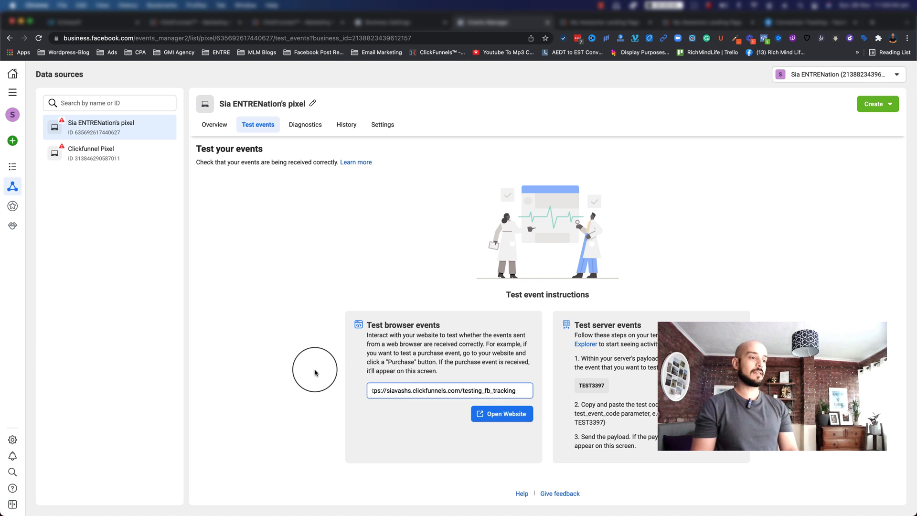
click(501, 414)
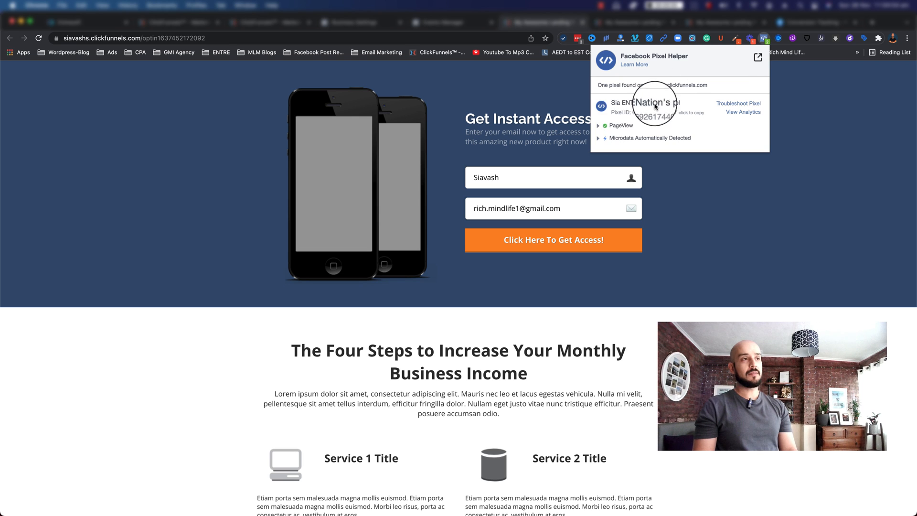
mouse_move(700, 116)
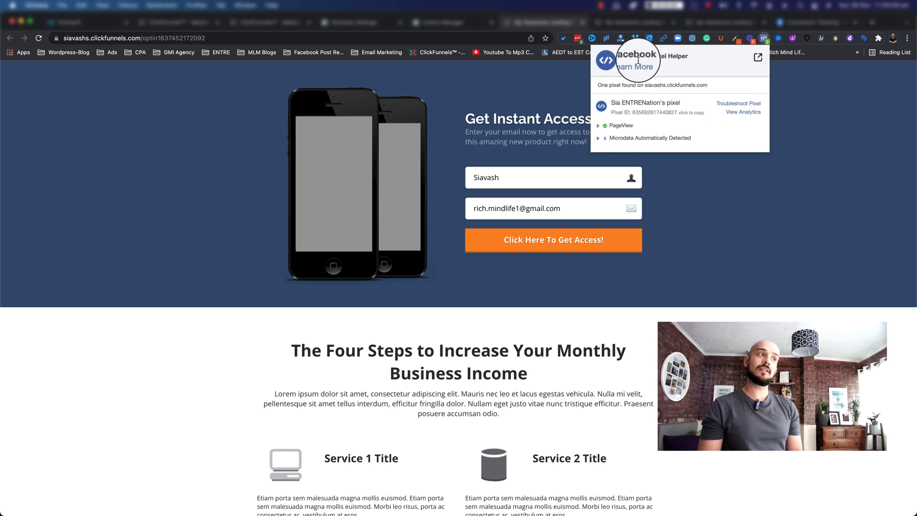
click(742, 112)
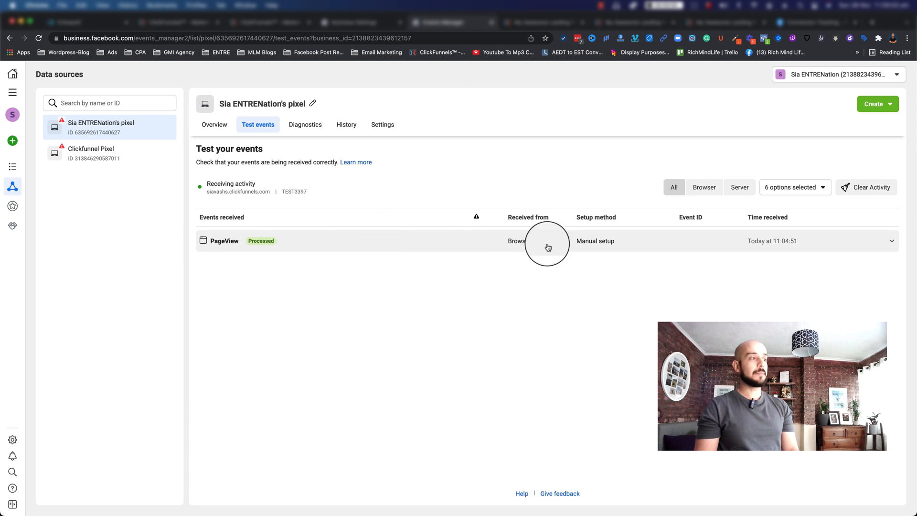
mouse_move(220, 241)
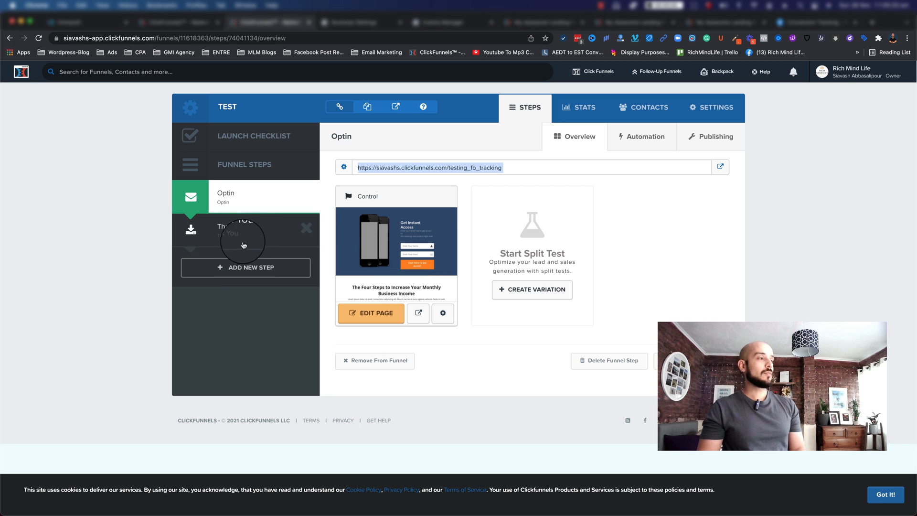
Set the Thank You step's path to thank_you_fb_pixel, update it, and enter the page editor
click(234, 227)
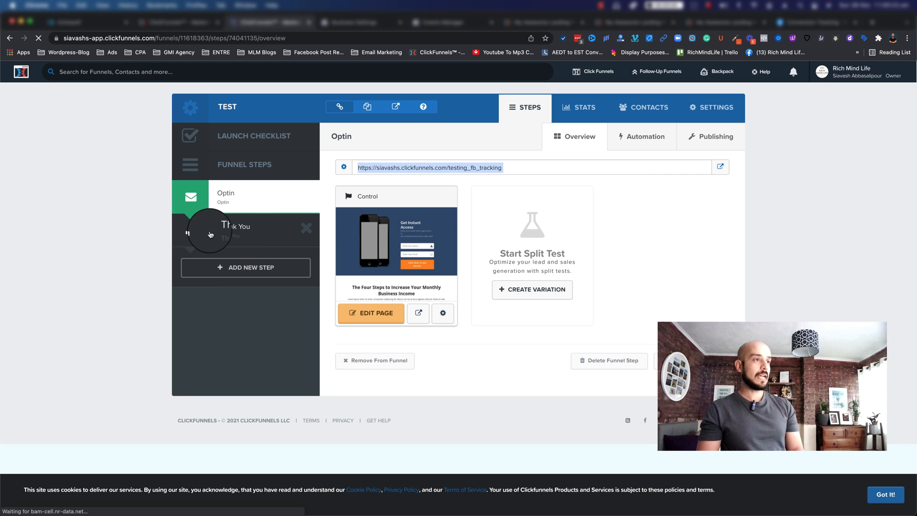
click(234, 231)
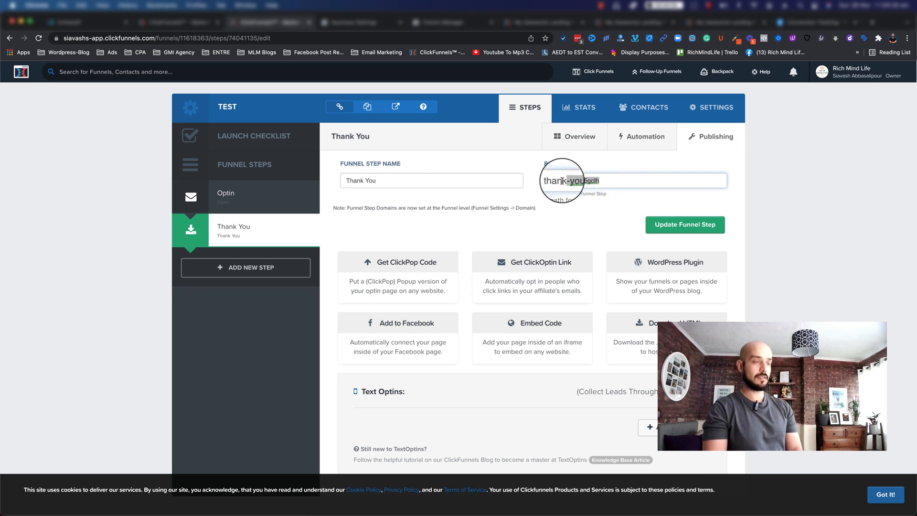
text(tha)
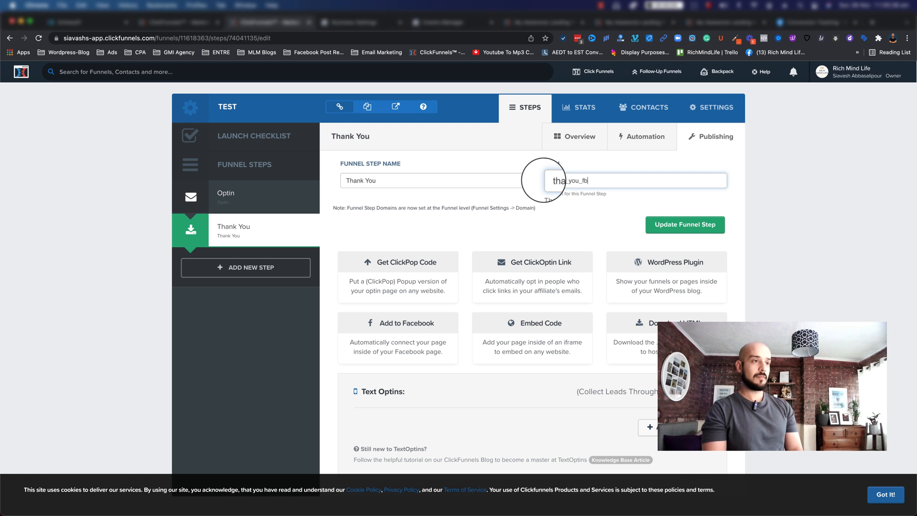
click(684, 225)
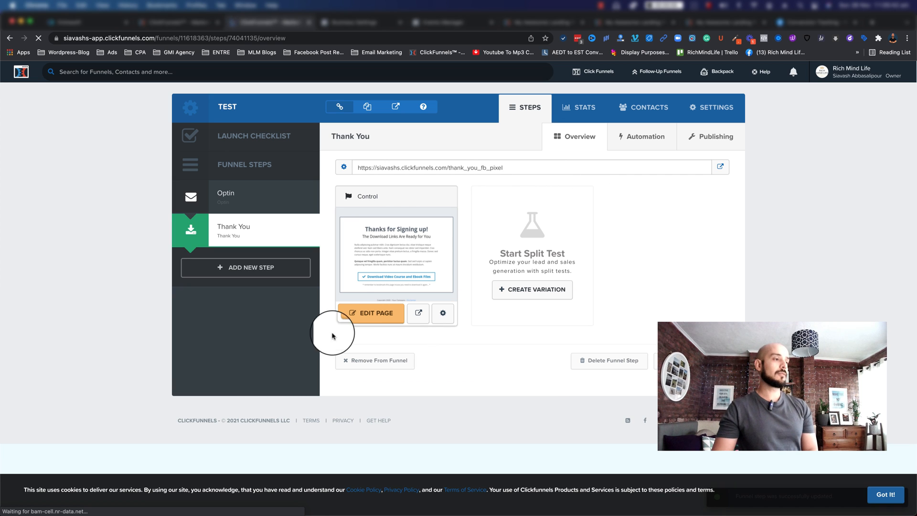
click(371, 313)
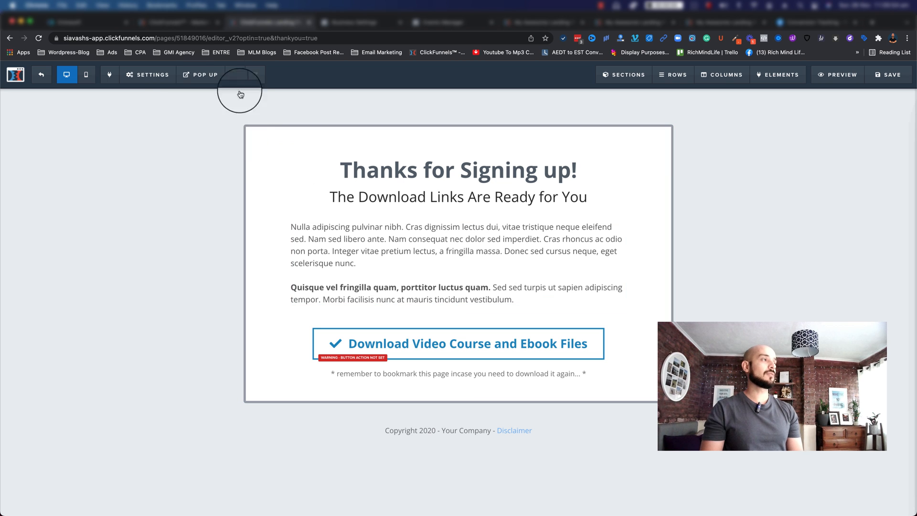
Add fbq('track', 'Lead'); to the thank-you page's header tracking code and save the page
click(147, 74)
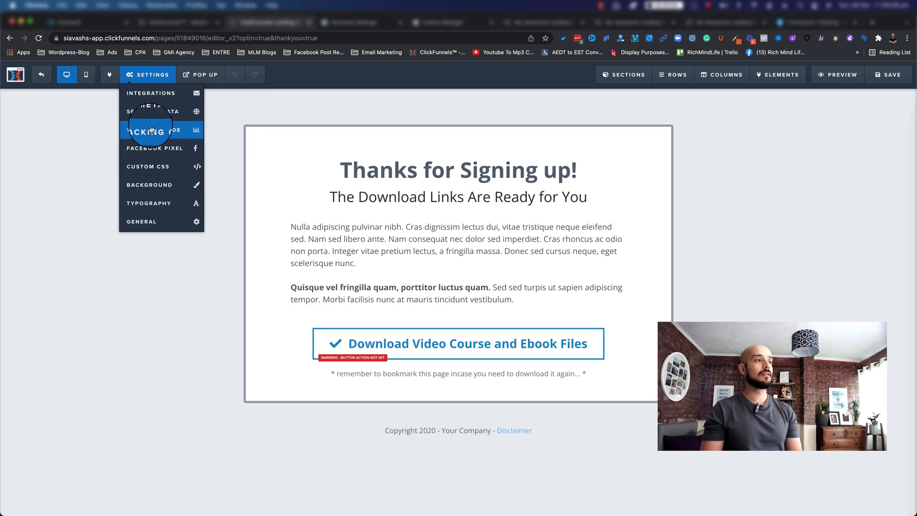
click(146, 129)
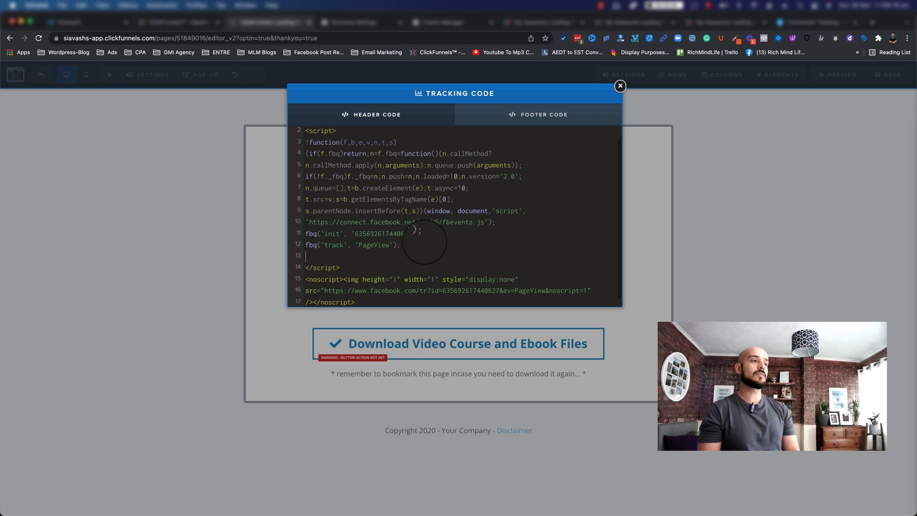
text(fbq('track', 'Lead');)
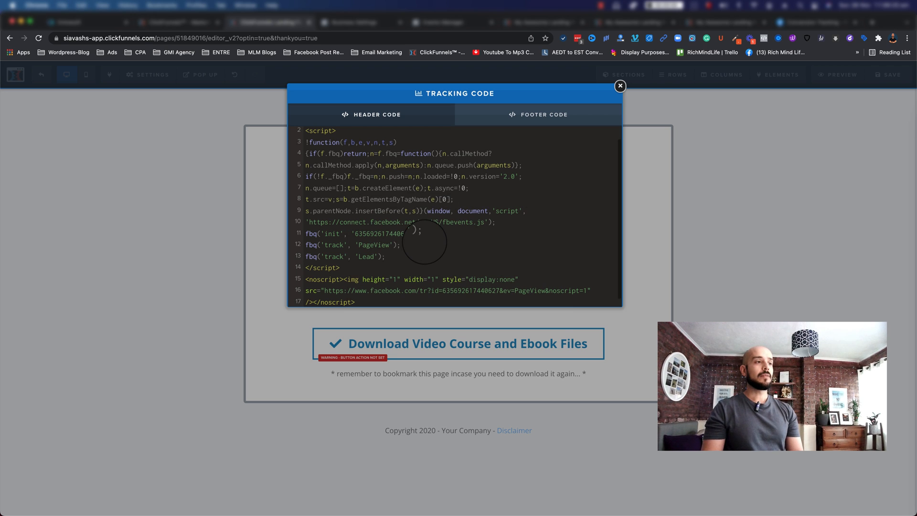
scroll(down, 3)
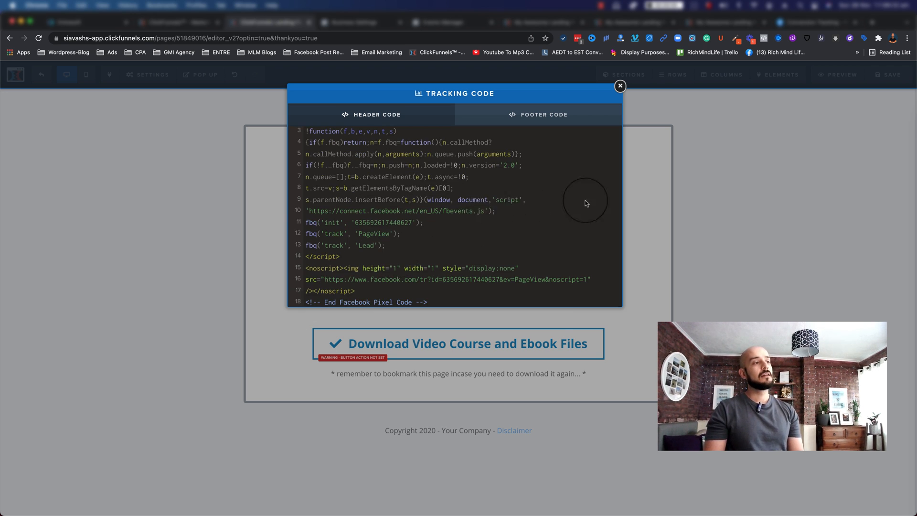
click(620, 86)
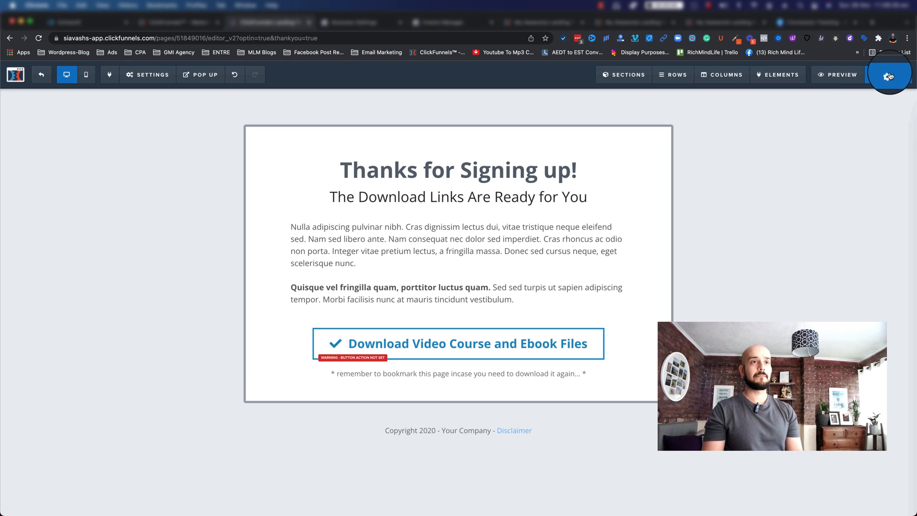
click(889, 75)
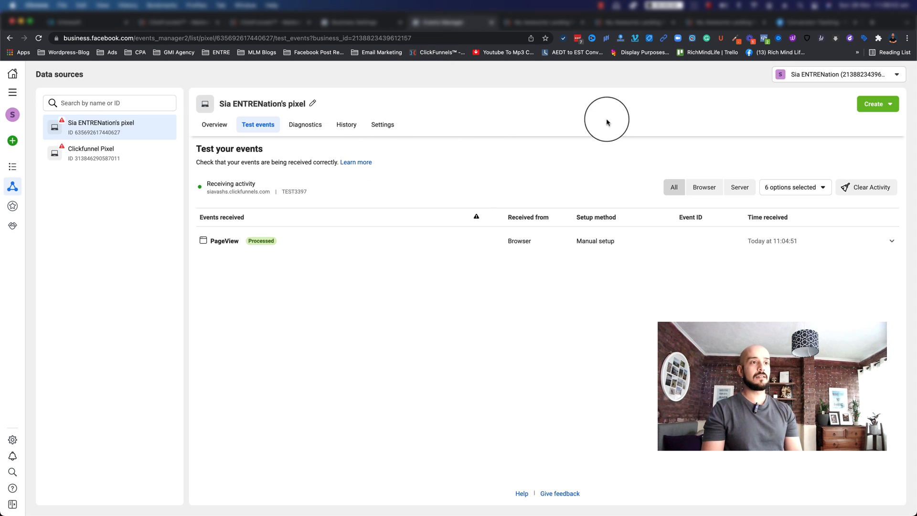
mouse_move(221, 230)
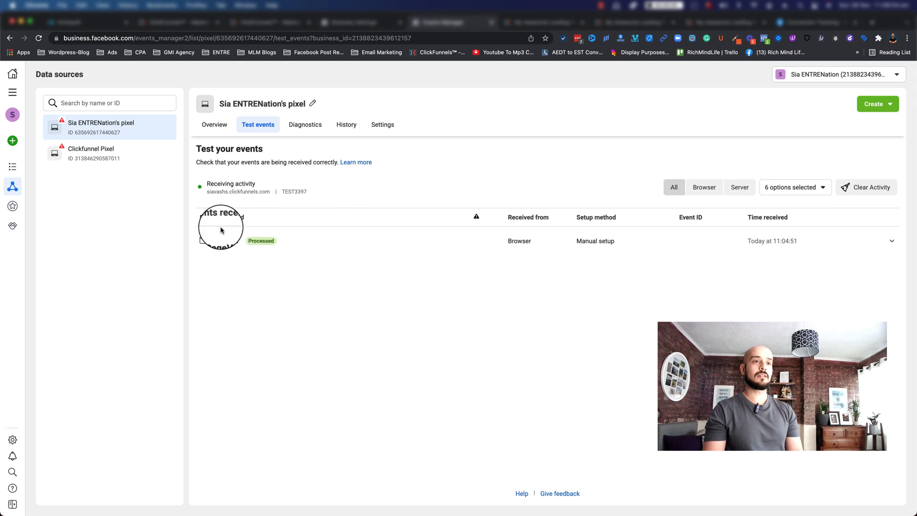
Clear the pixel's test activity twice, the second time removing the received Lead and PageView events
click(868, 187)
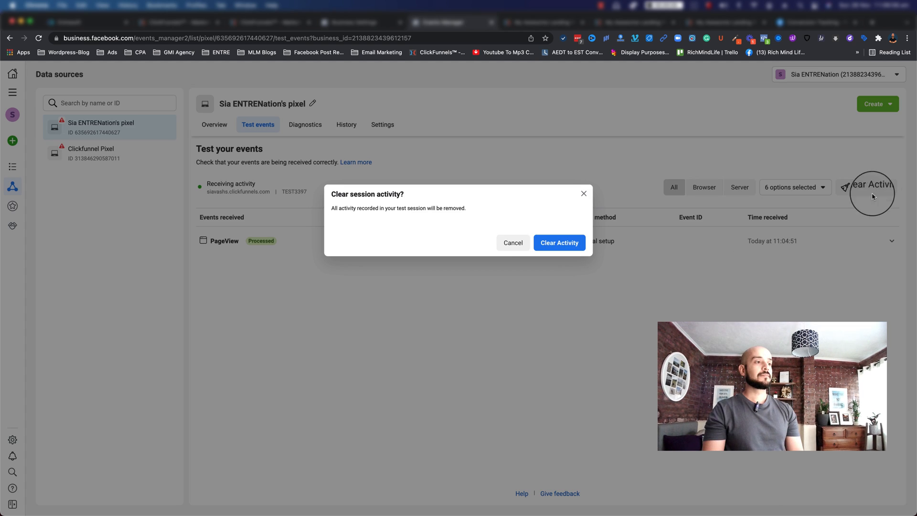
click(559, 242)
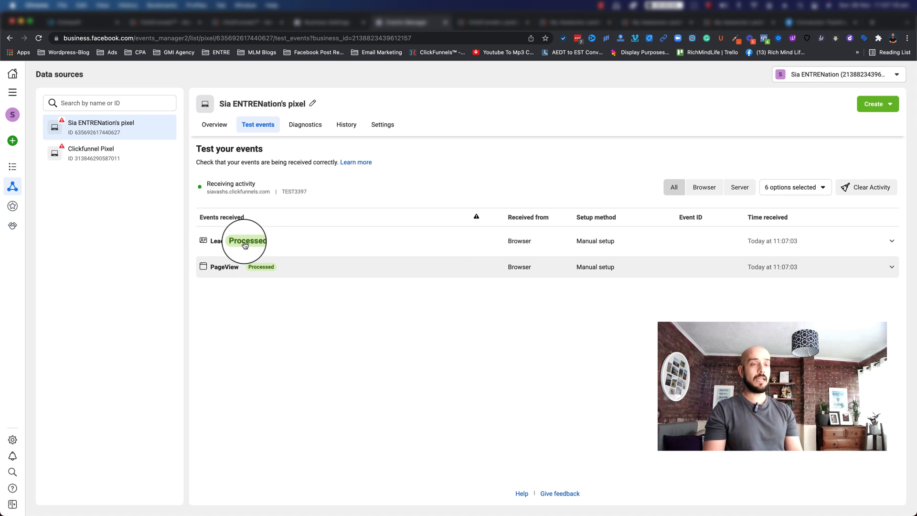
mouse_move(877, 184)
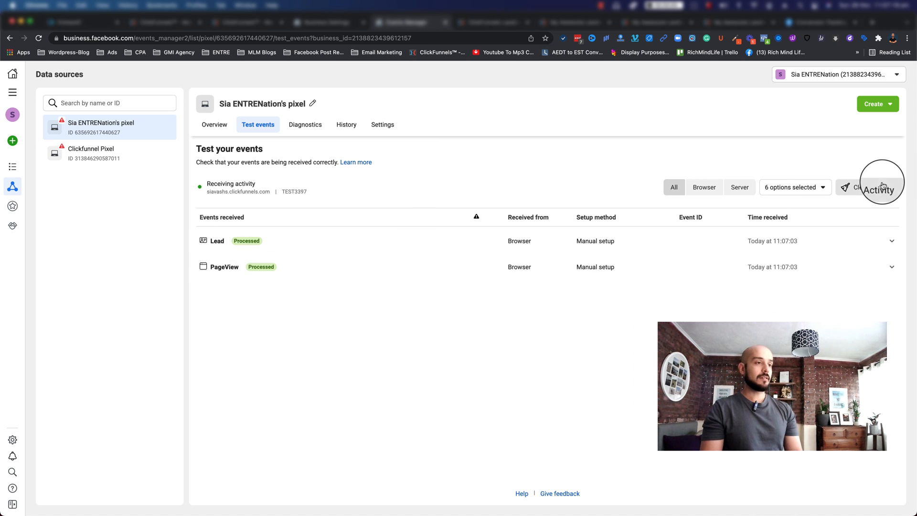
click(868, 187)
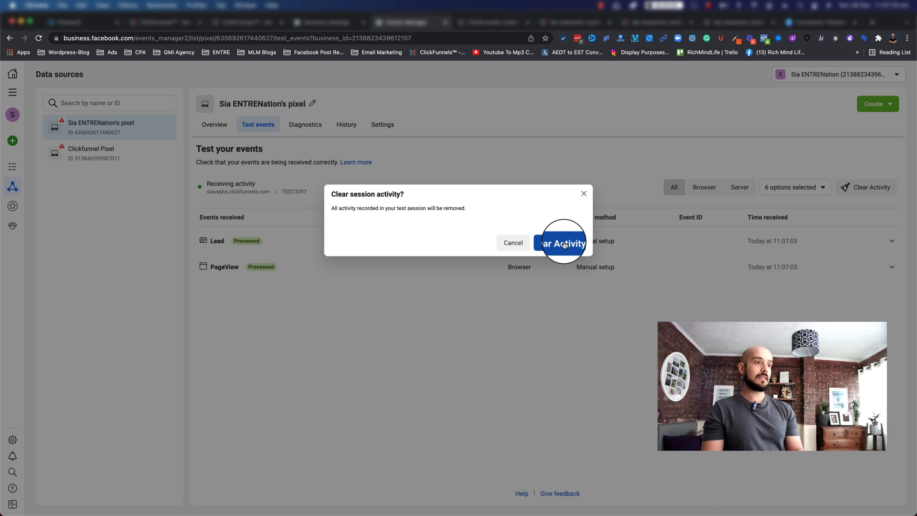
click(560, 241)
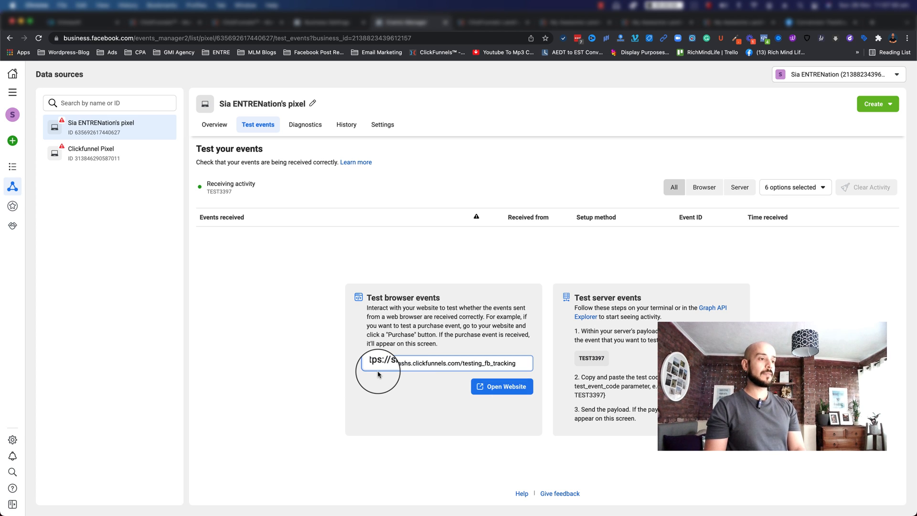
Launch the live opt-in page from Test events and check Pixel Helper for the fired PageView
click(501, 386)
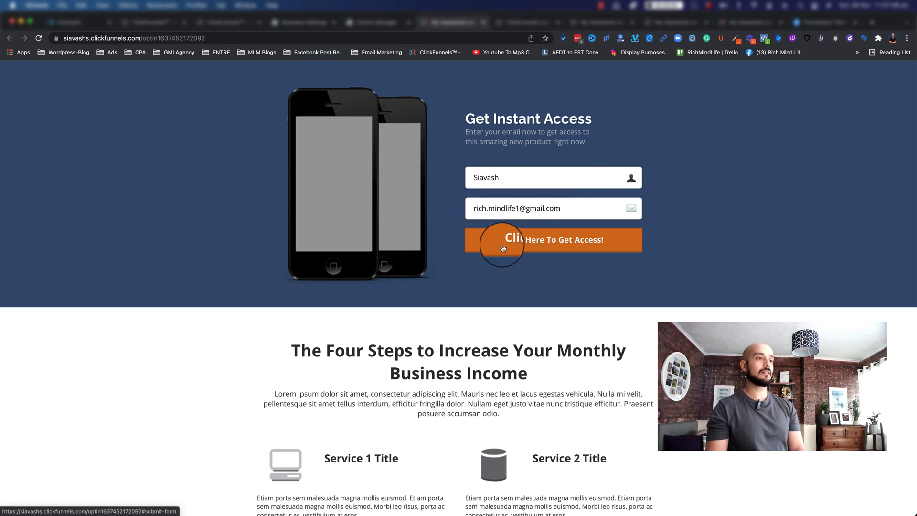
mouse_move(551, 245)
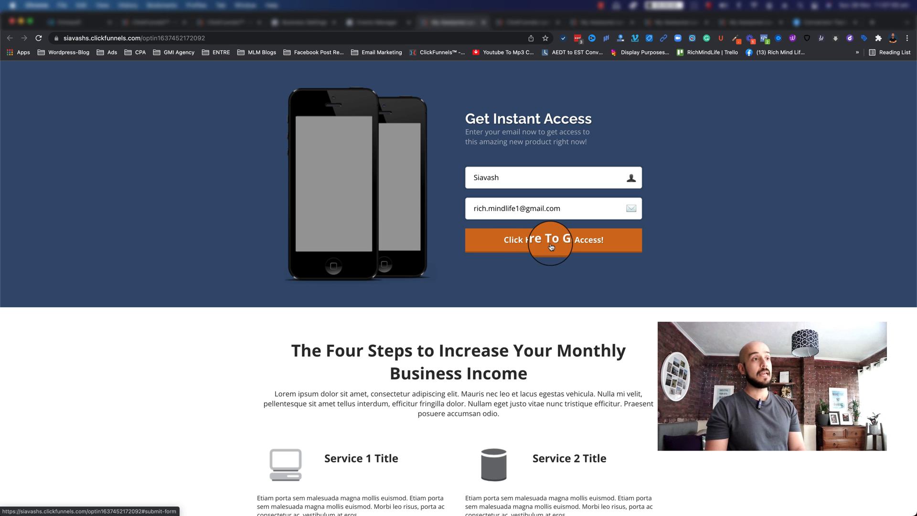
mouse_move(764, 42)
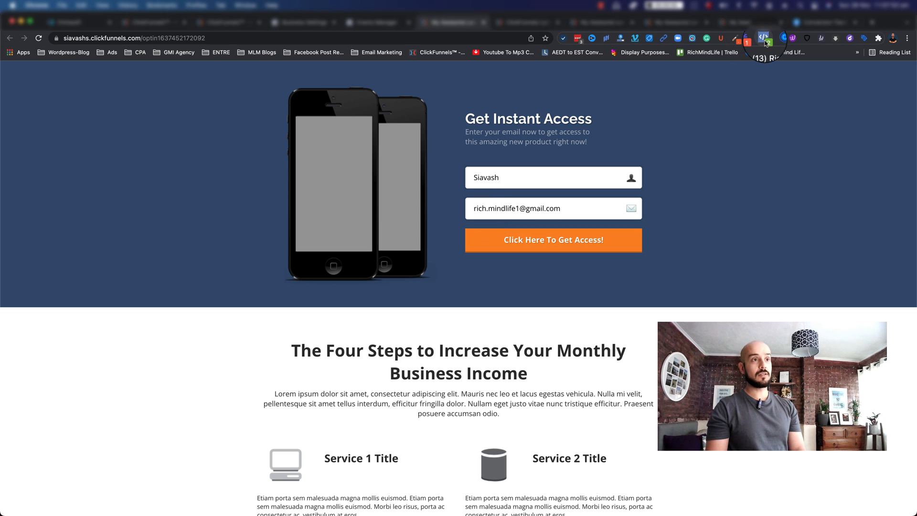
click(770, 38)
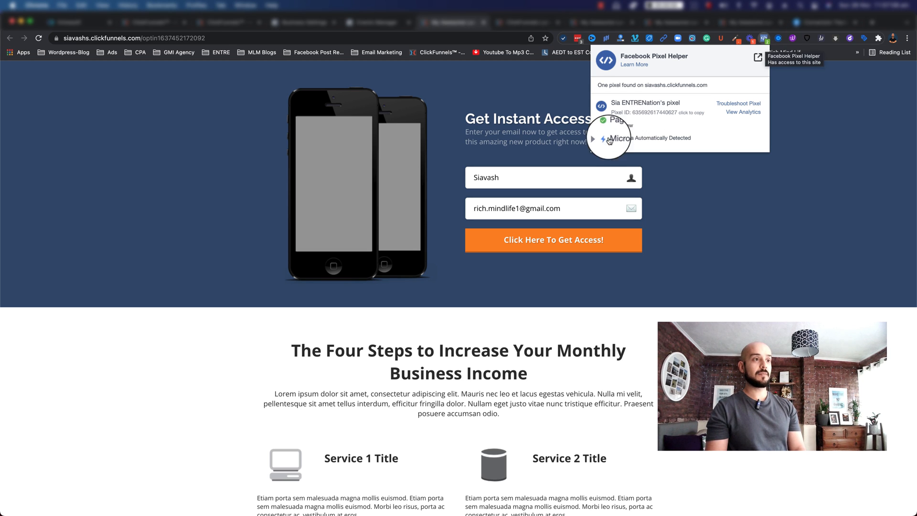
mouse_move(557, 267)
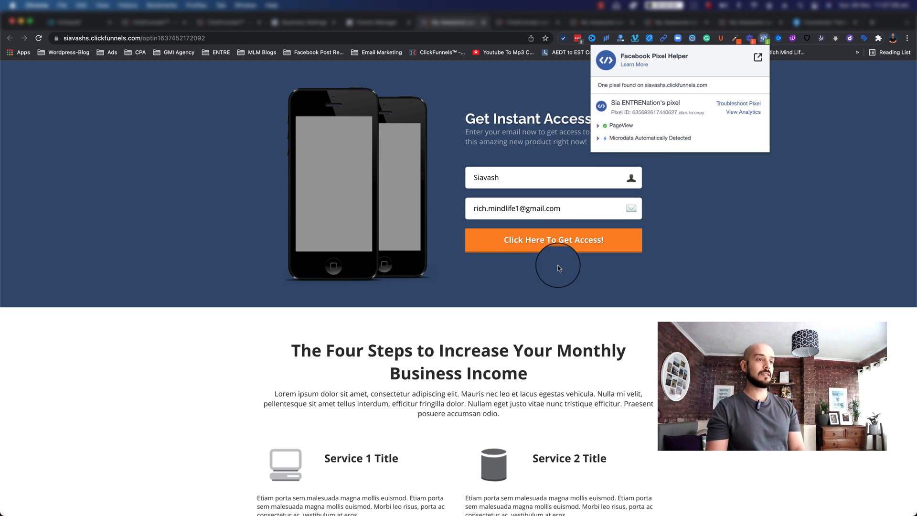
Submit the opt-in form via 'Click Here To Get Access!' and return to the pixel's test events
click(553, 240)
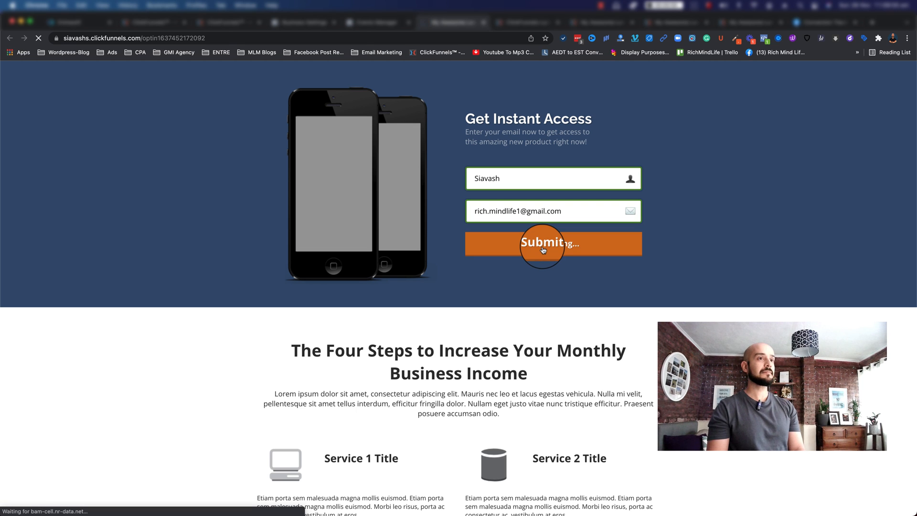
click(552, 244)
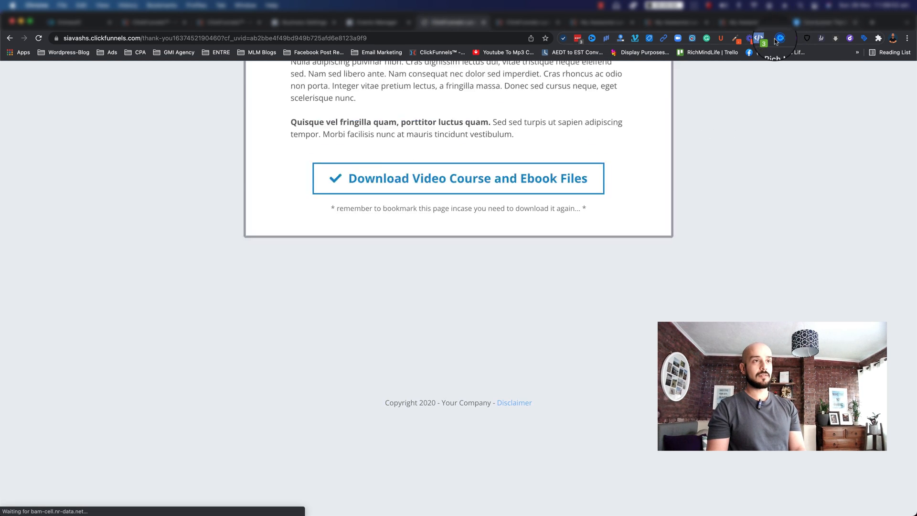
scroll(up, 3)
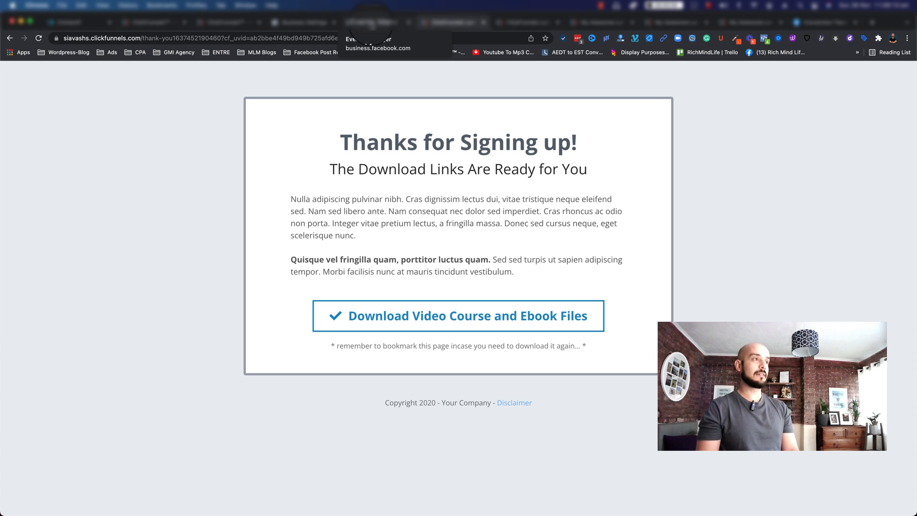
click(371, 22)
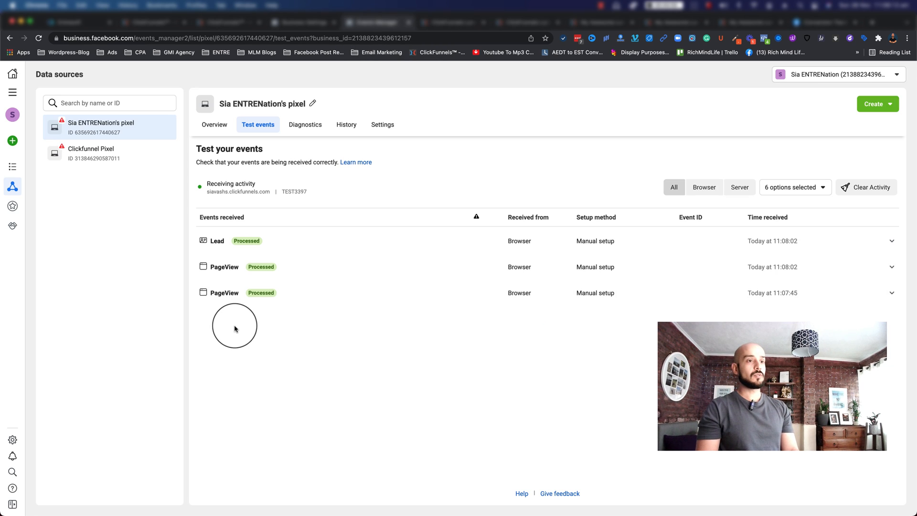
mouse_move(221, 245)
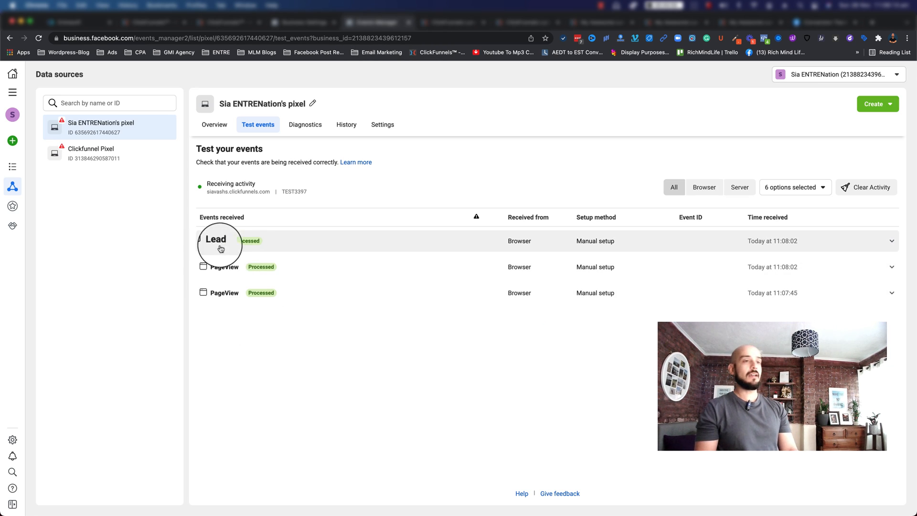
mouse_move(327, 363)
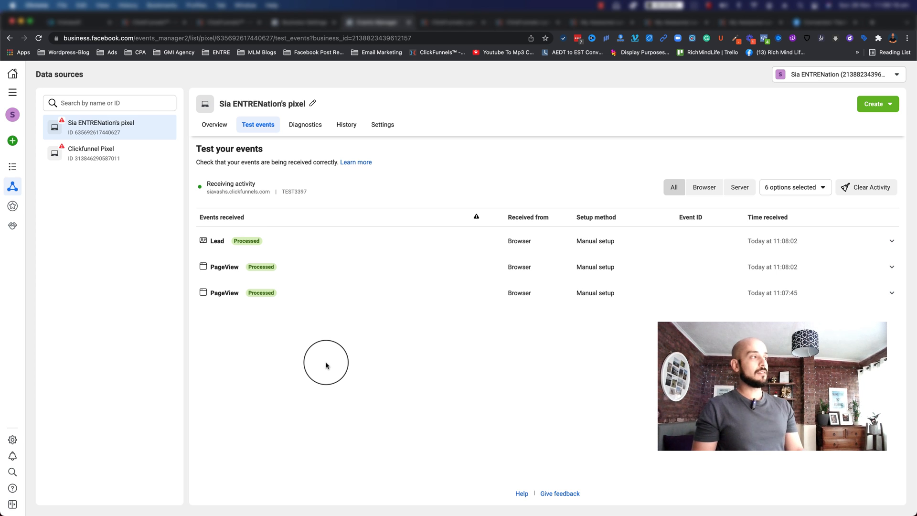
mouse_move(62, 121)
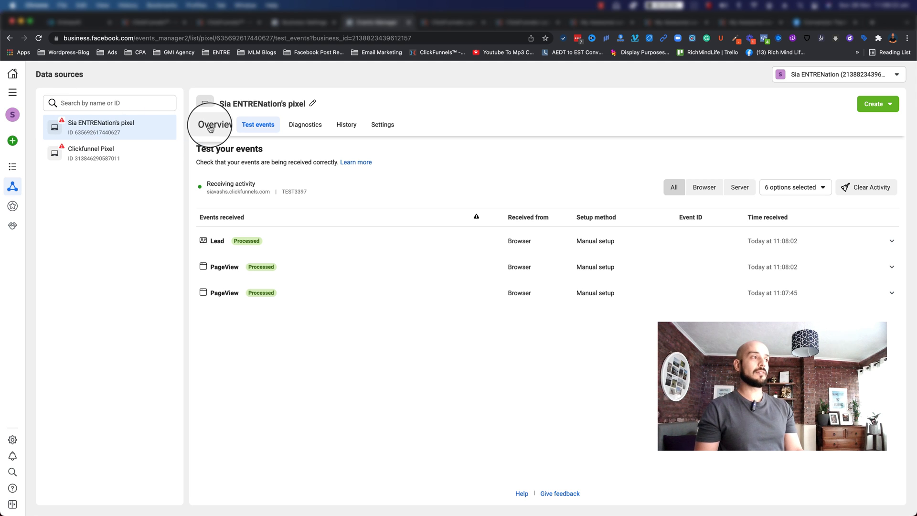
View the pixel Overview's Aggregated Event Measurement notice, then return to the ClickFunnels funnel
click(215, 124)
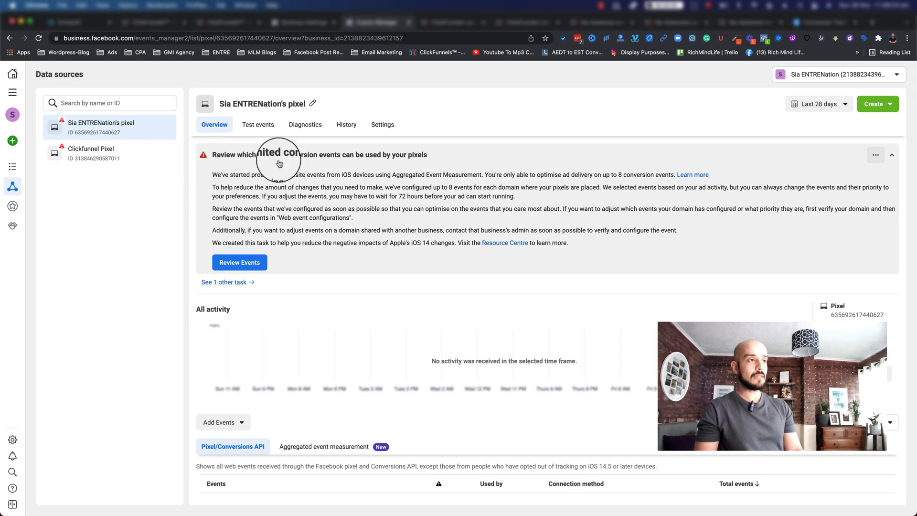
mouse_move(375, 199)
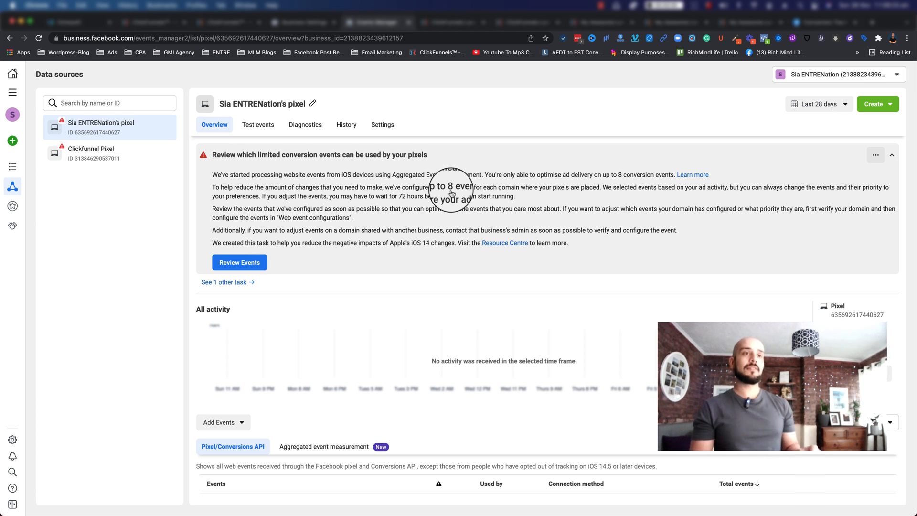
mouse_move(485, 208)
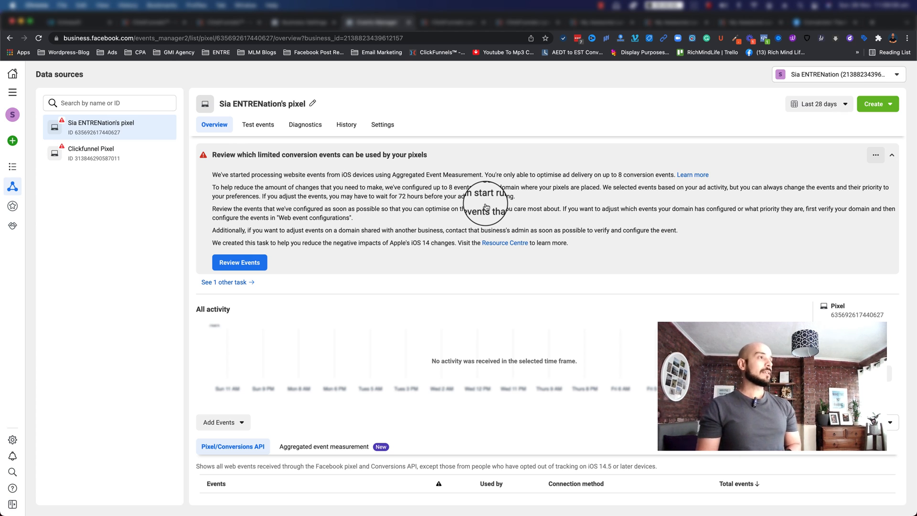
click(228, 22)
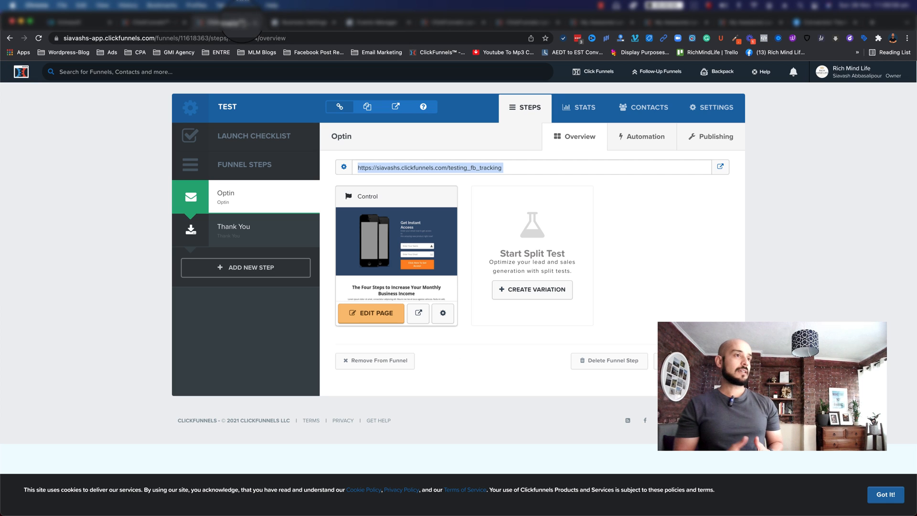